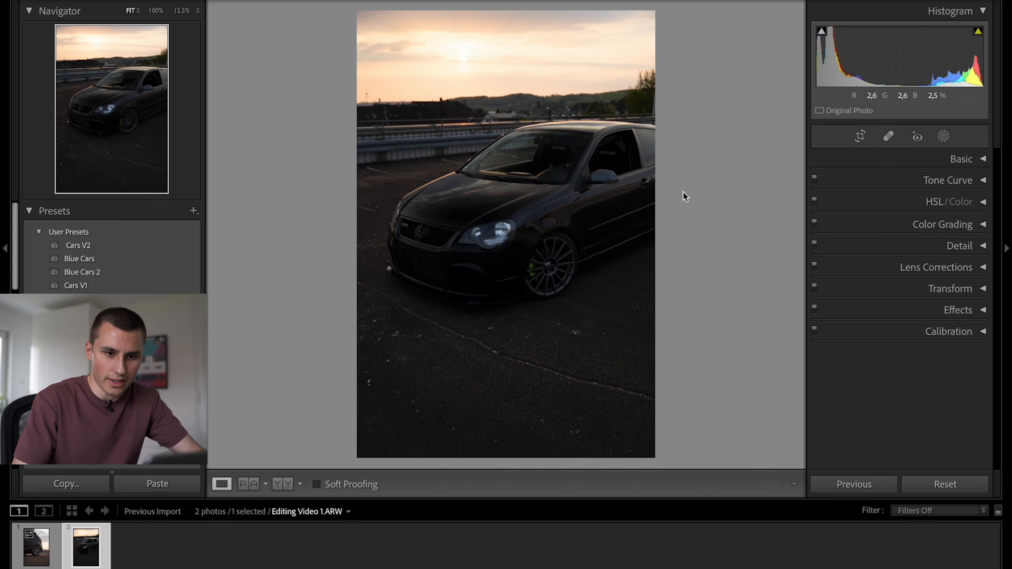
- Enter the crop tool and leave it again without changing the photo
click(859, 136)
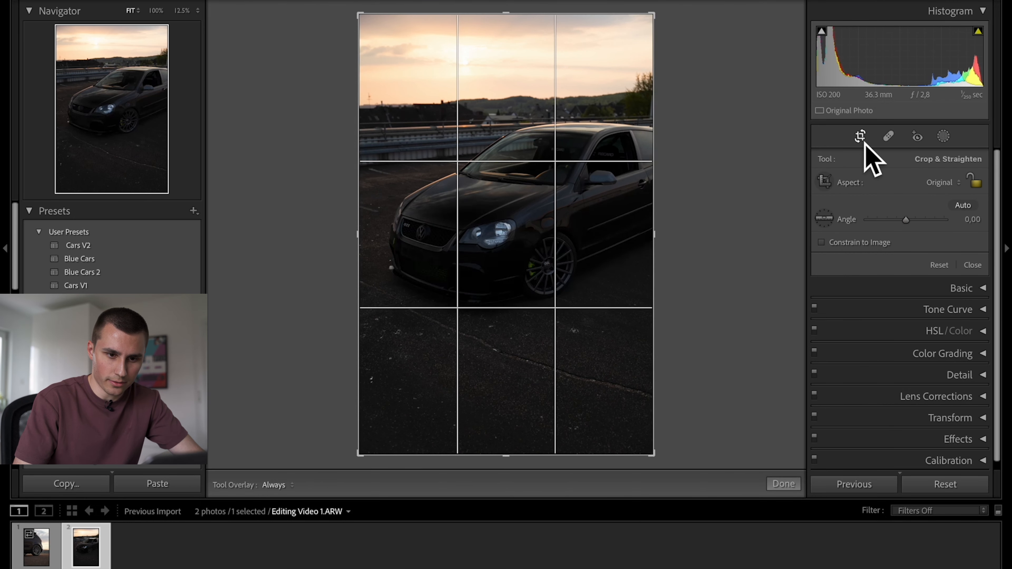
click(782, 483)
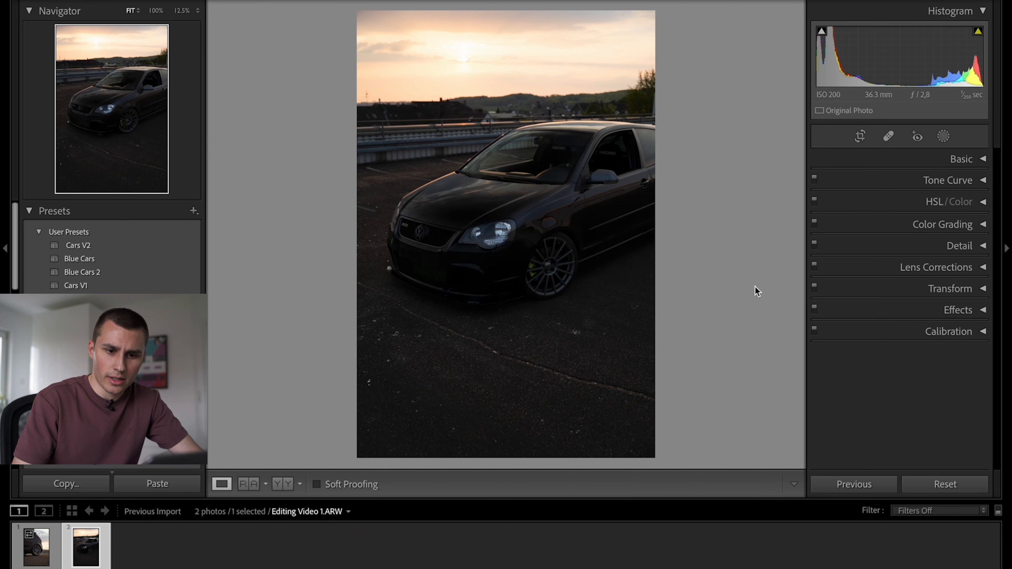
- Enable Remove Chromatic Aberration and the Sigma lens profile corrections in Lens Corrections
click(936, 268)
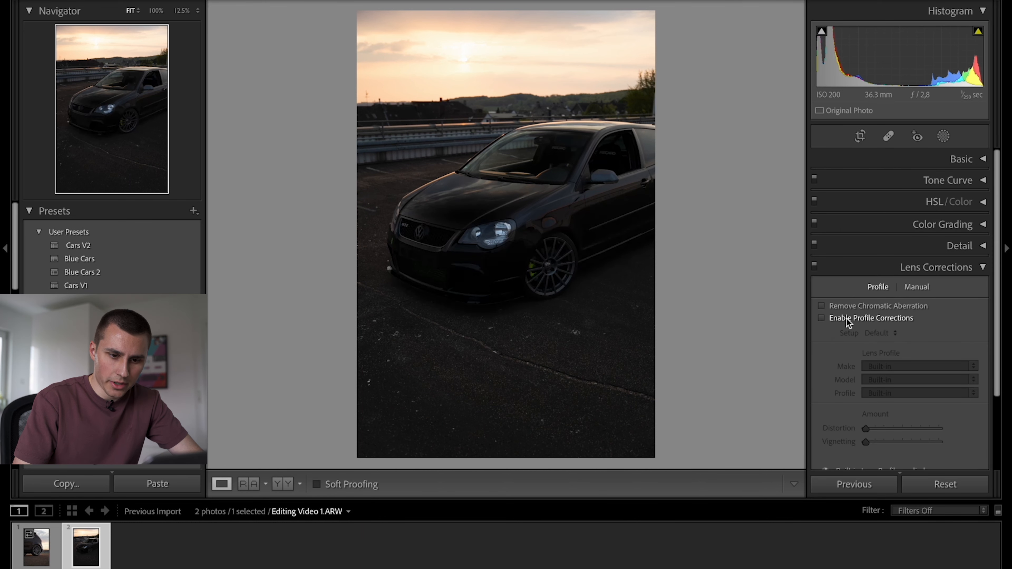
click(821, 305)
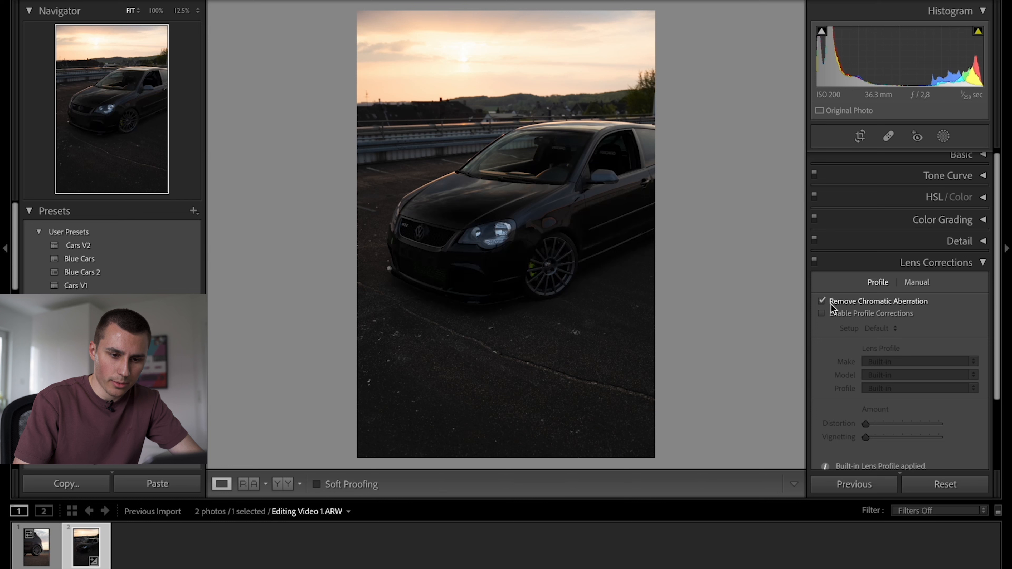
click(822, 313)
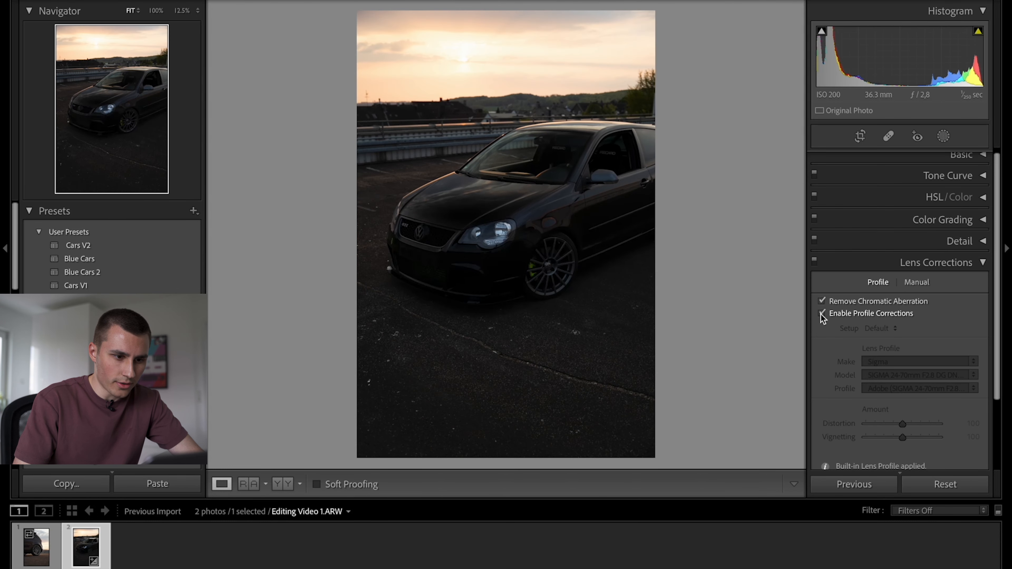
click(822, 314)
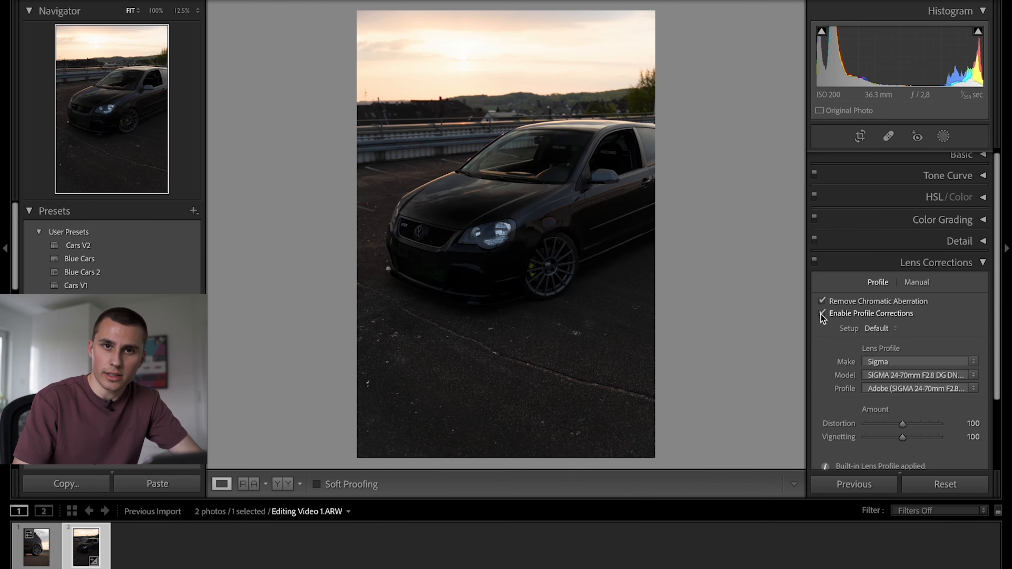
click(936, 267)
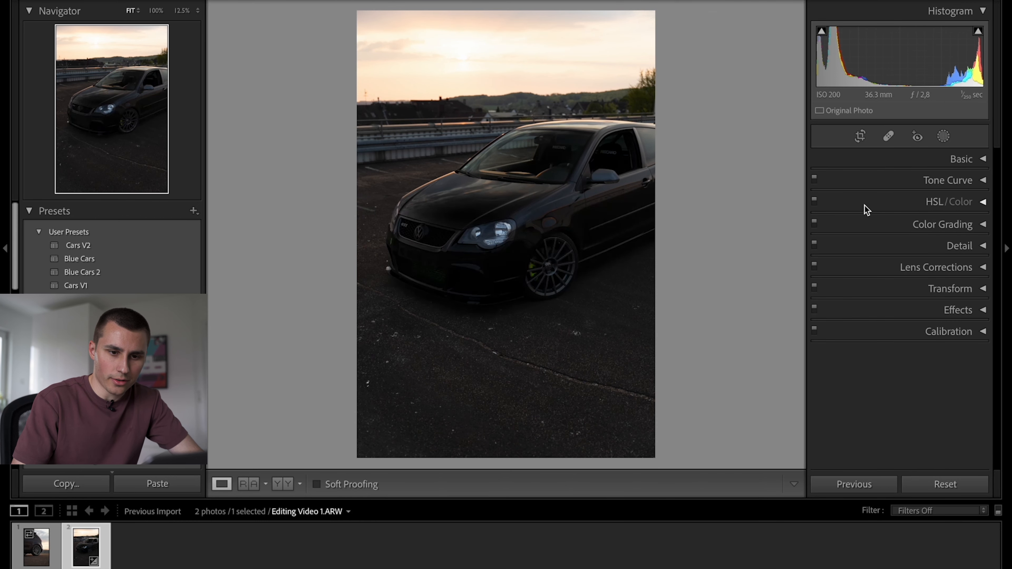
- Shape a point curve that lifts the blacks, pulls the white point down and adjusts the shadows and midtones
click(948, 180)
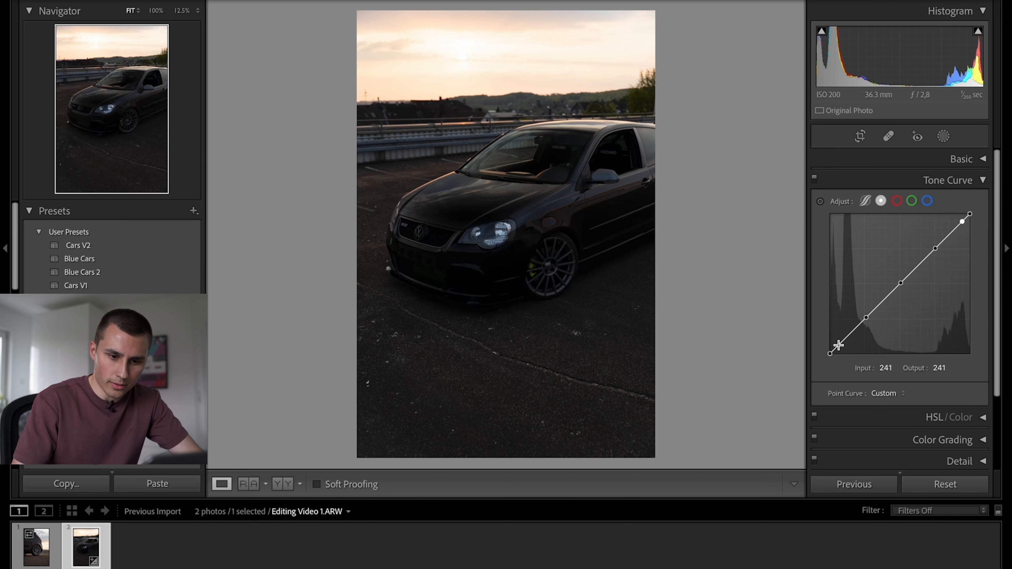
drag(839, 344, 830, 353)
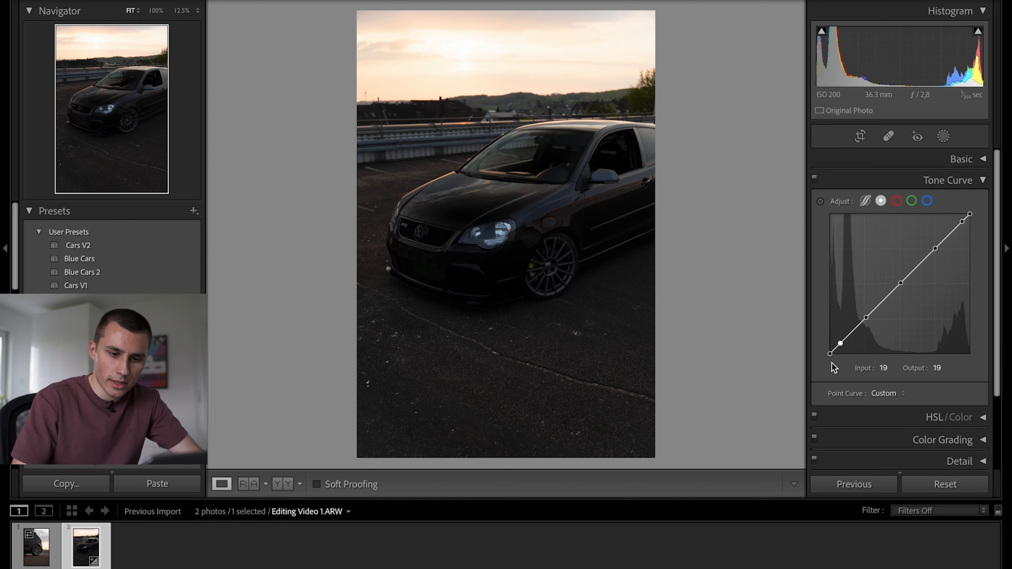
drag(839, 344, 829, 348)
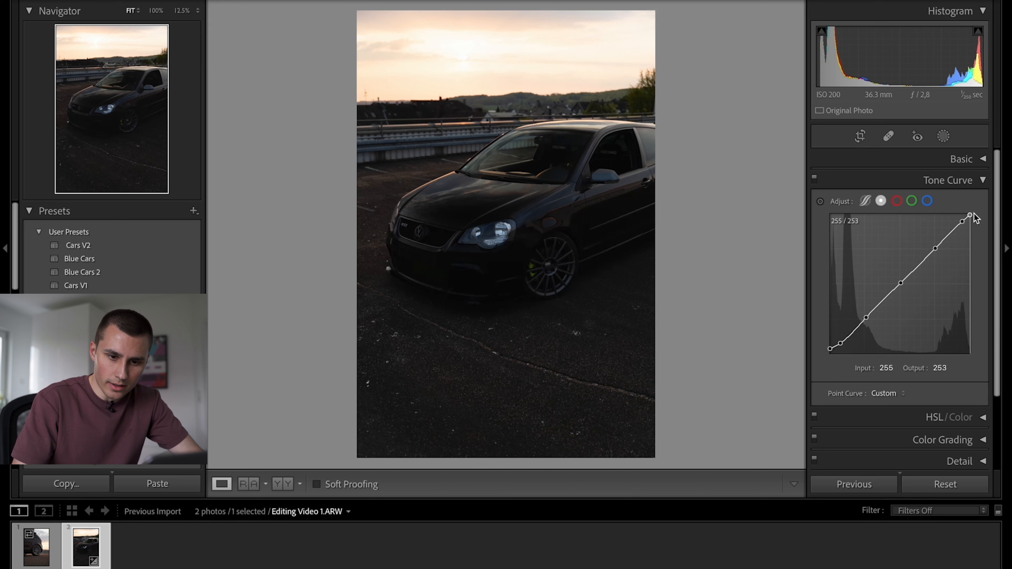
drag(969, 216, 969, 218)
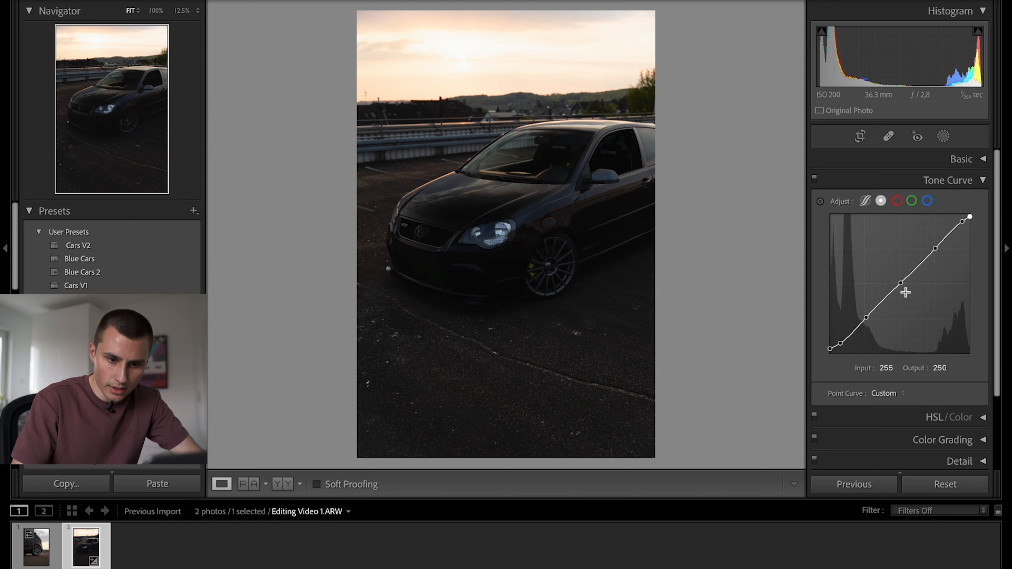
drag(900, 292, 898, 284)
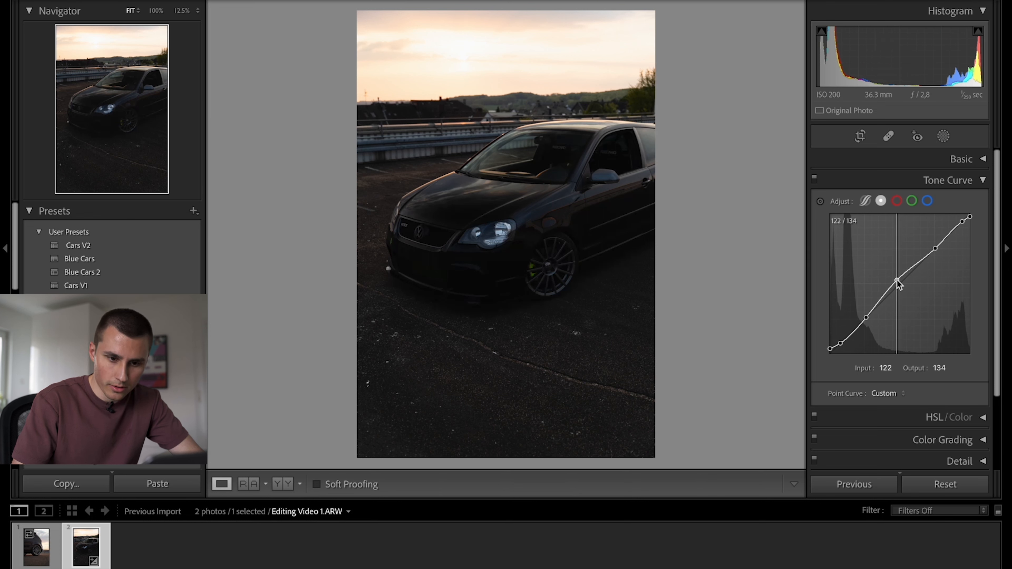
drag(897, 282, 866, 321)
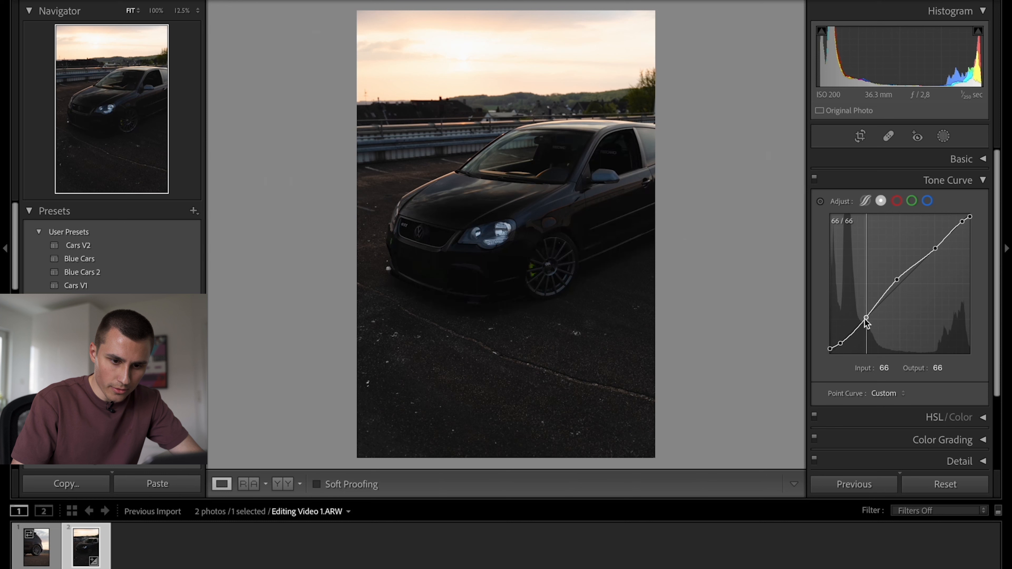
drag(866, 321, 842, 343)
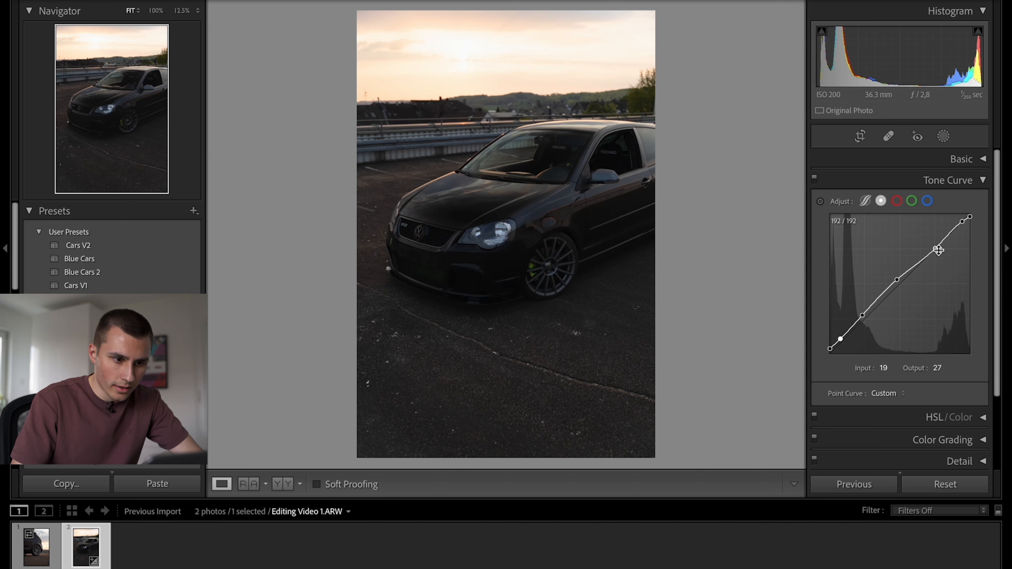
- Add highlight points that lower the upper midtones and pull the bright highlights down slightly
drag(937, 250, 936, 252)
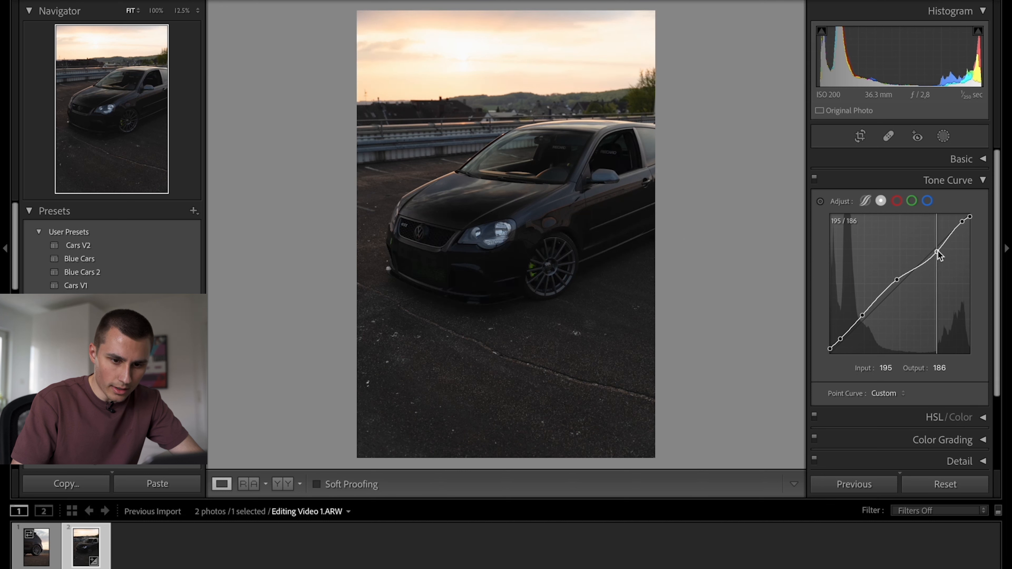
drag(937, 254, 961, 222)
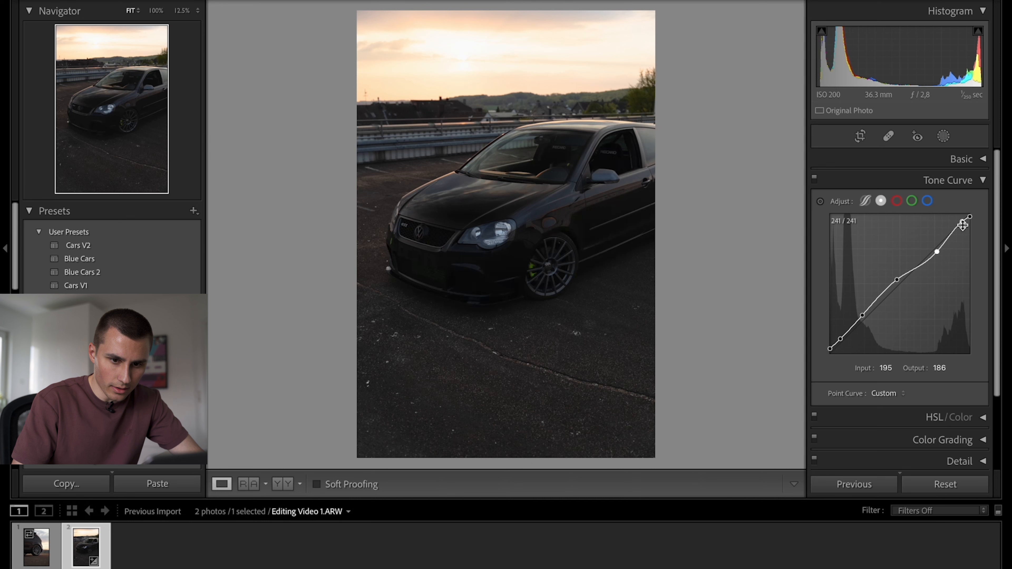
drag(965, 220, 963, 224)
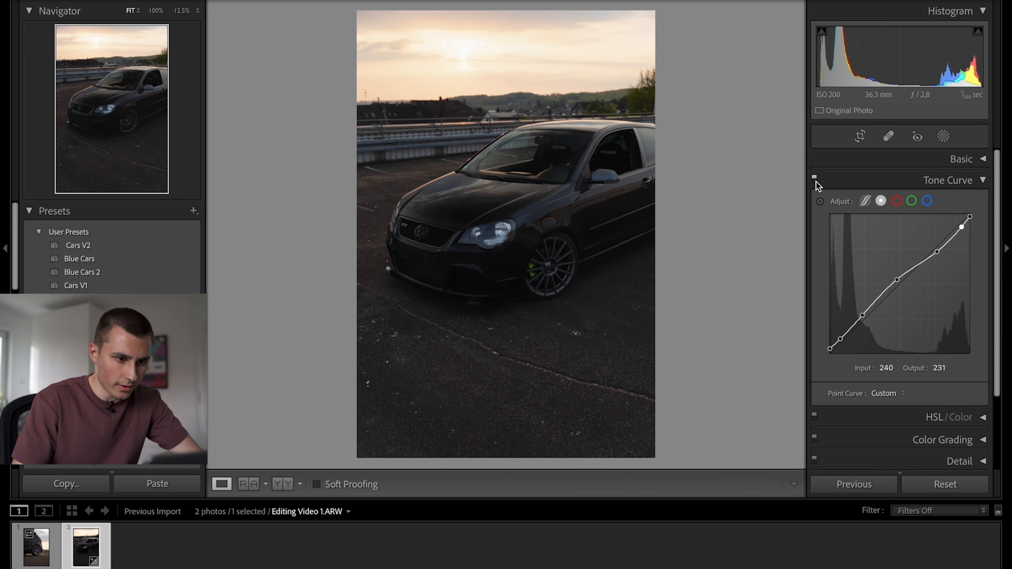
click(948, 180)
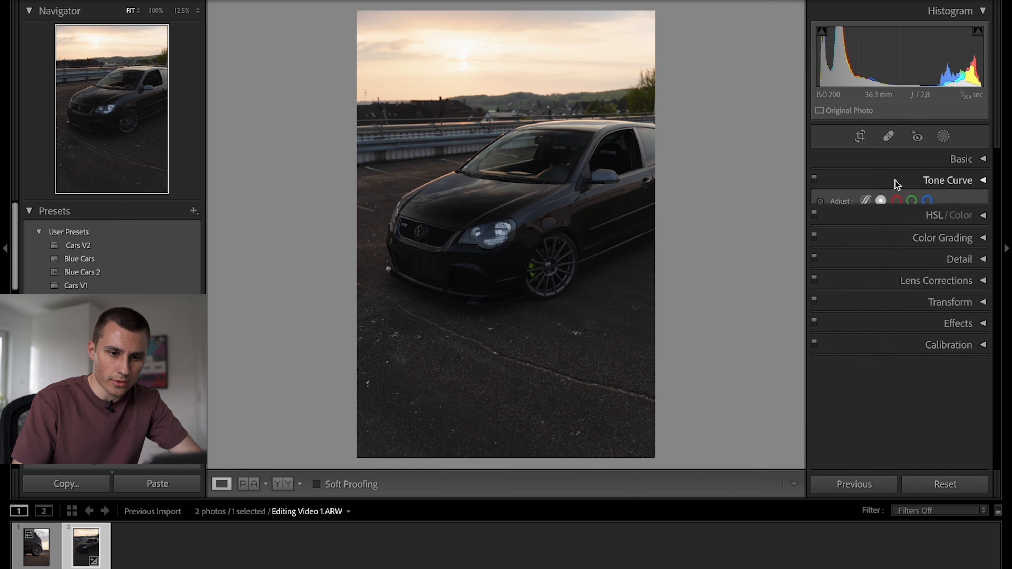
- Set Exposure +0.30, Contrast +5 and Highlights −17 in the Basic panel
click(960, 158)
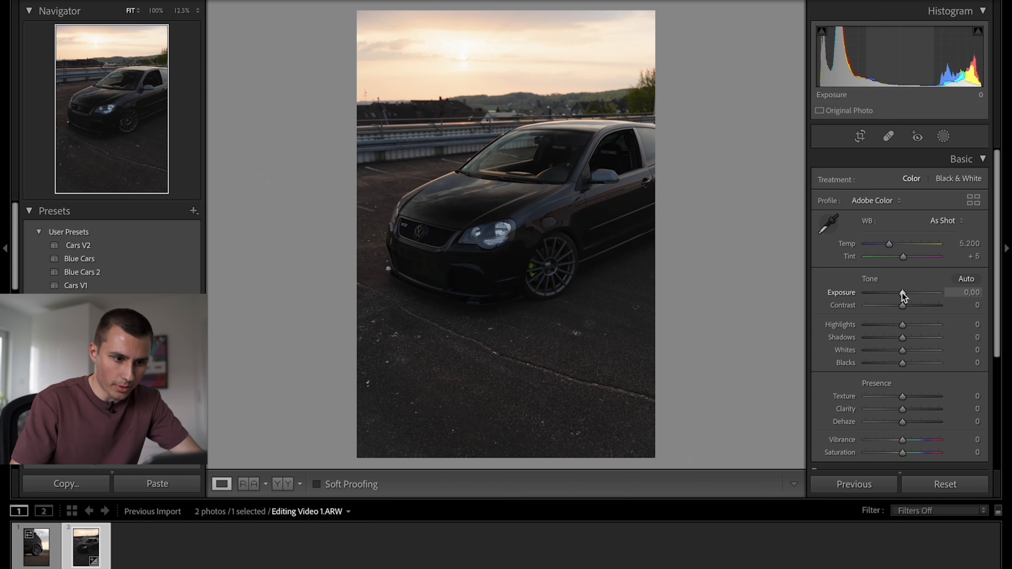
drag(902, 292, 910, 293)
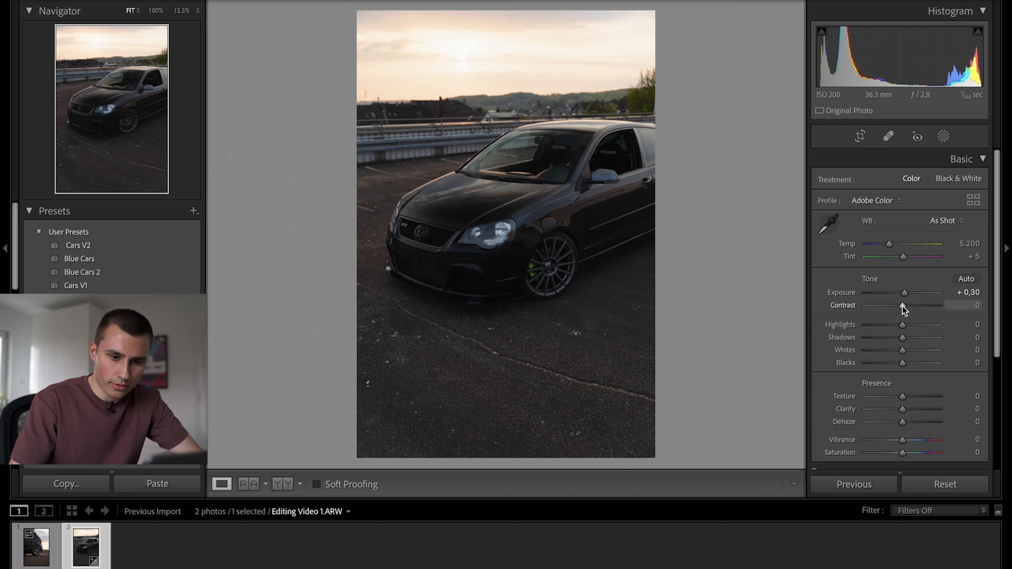
drag(902, 306, 905, 305)
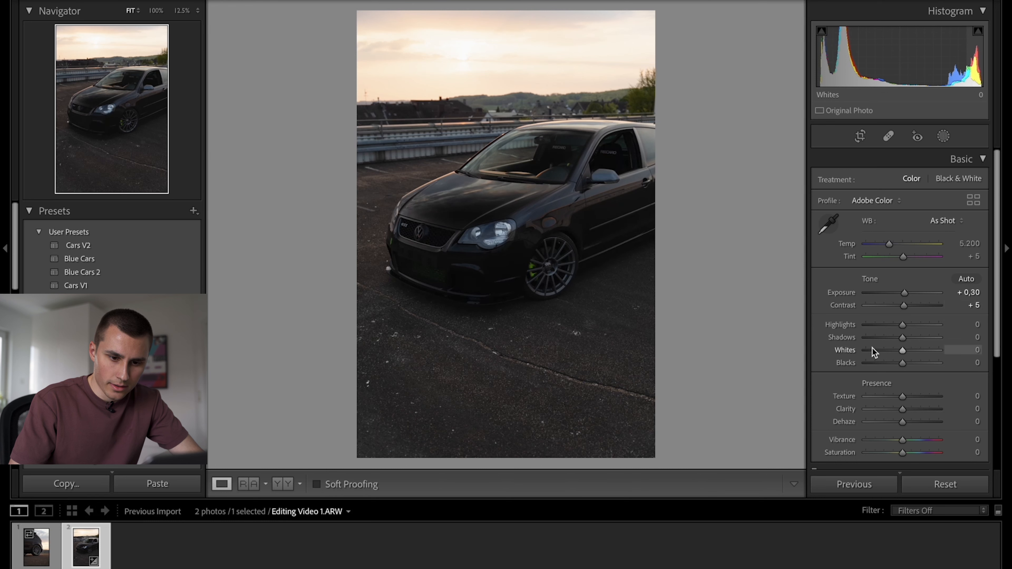
drag(903, 324, 896, 324)
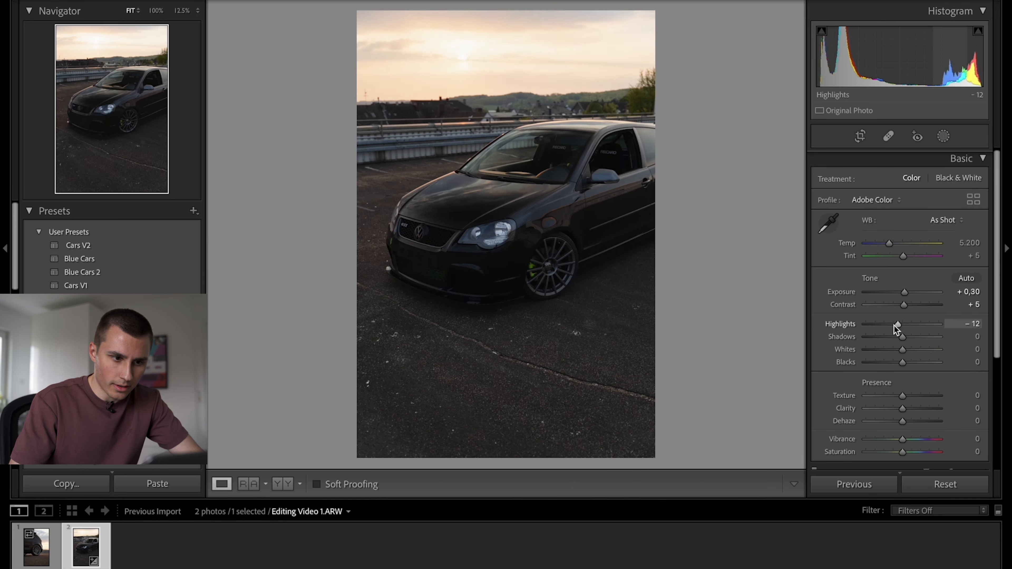
drag(898, 324, 895, 324)
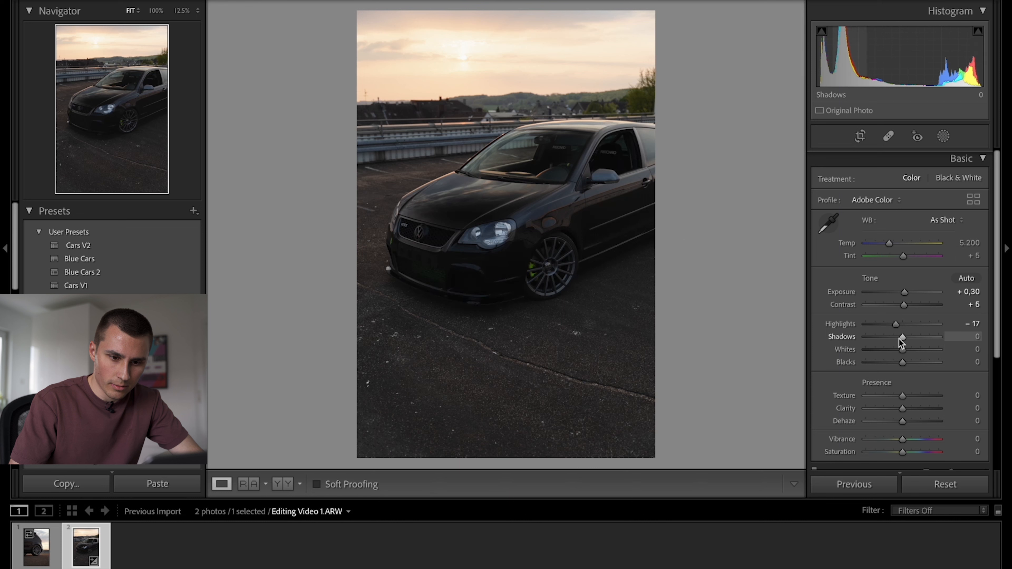
- Lift Shadows to +8 and Whites to +2, then adjust the Dehaze amount
drag(902, 336, 906, 336)
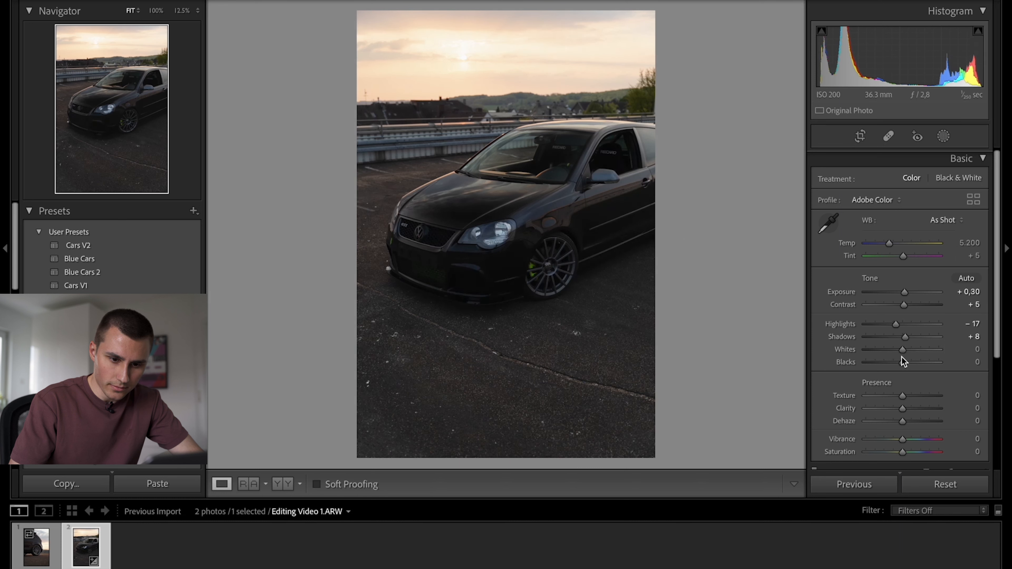
drag(901, 349, 903, 349)
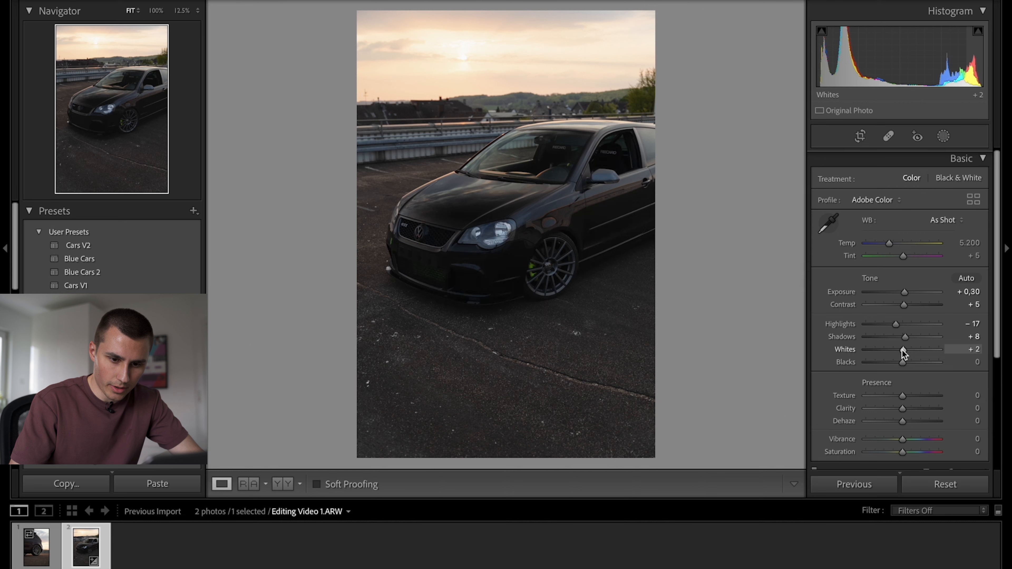
mouse_move(902, 362)
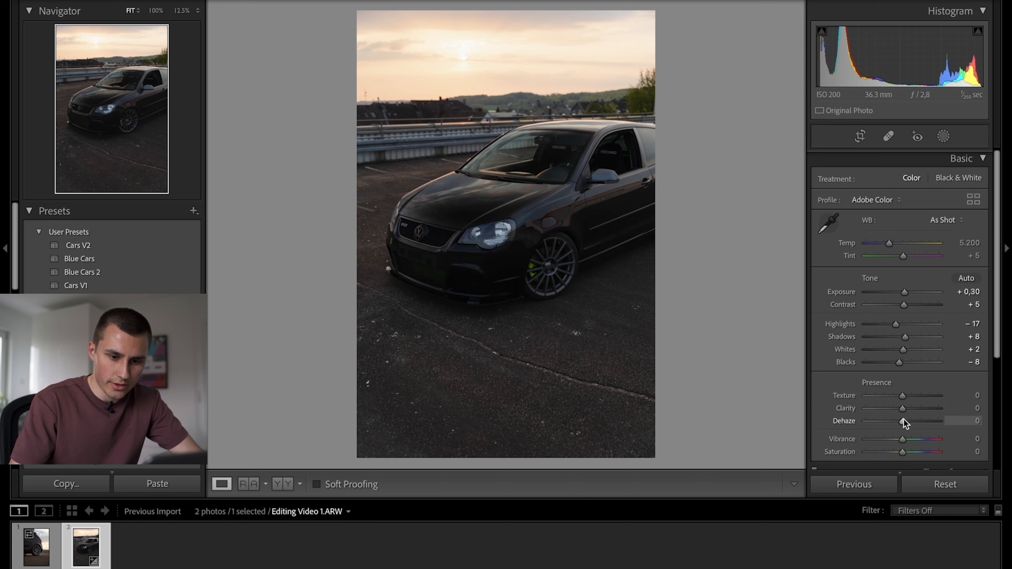
drag(902, 408, 907, 408)
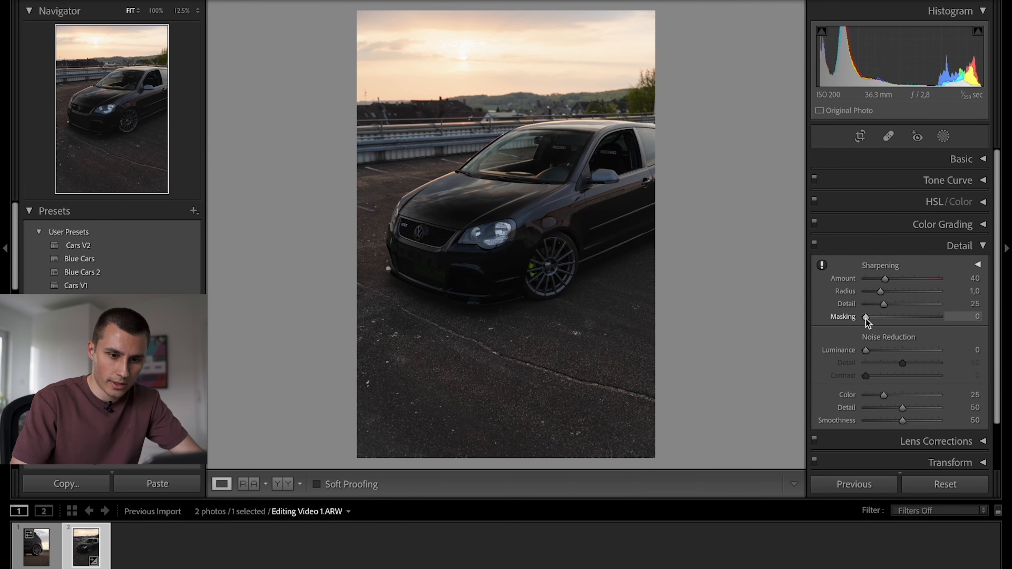
- Set Sharpening Masking to 63 and Amount to 62, keeping radius 1.0 and detail 25
drag(865, 316, 882, 316)
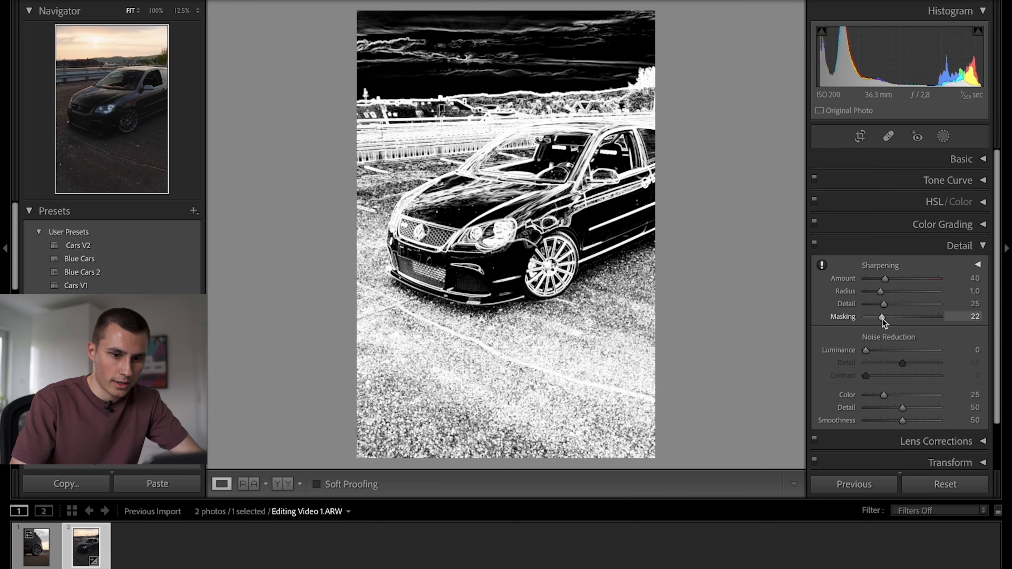
drag(880, 316, 902, 316)
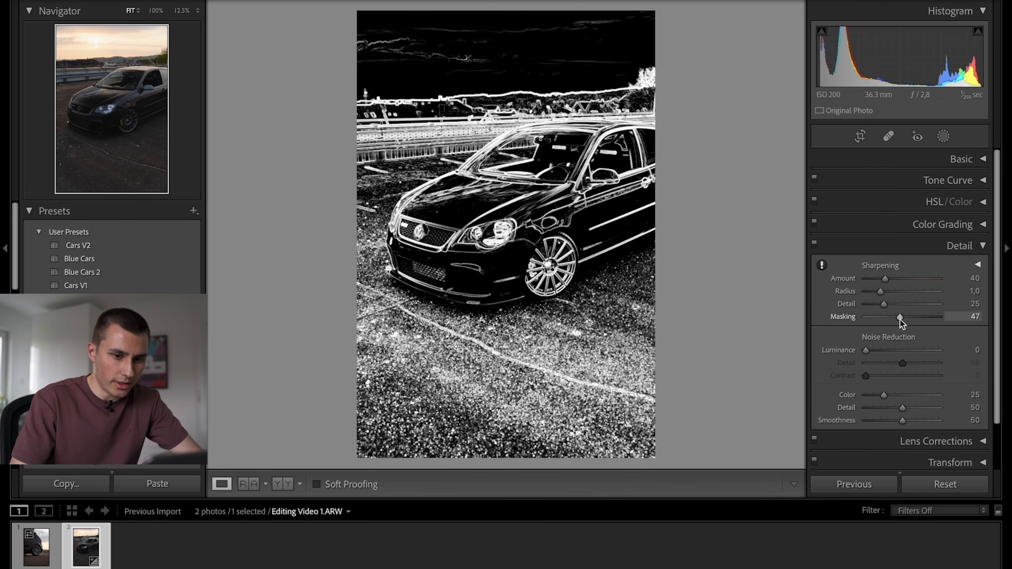
drag(899, 316, 908, 316)
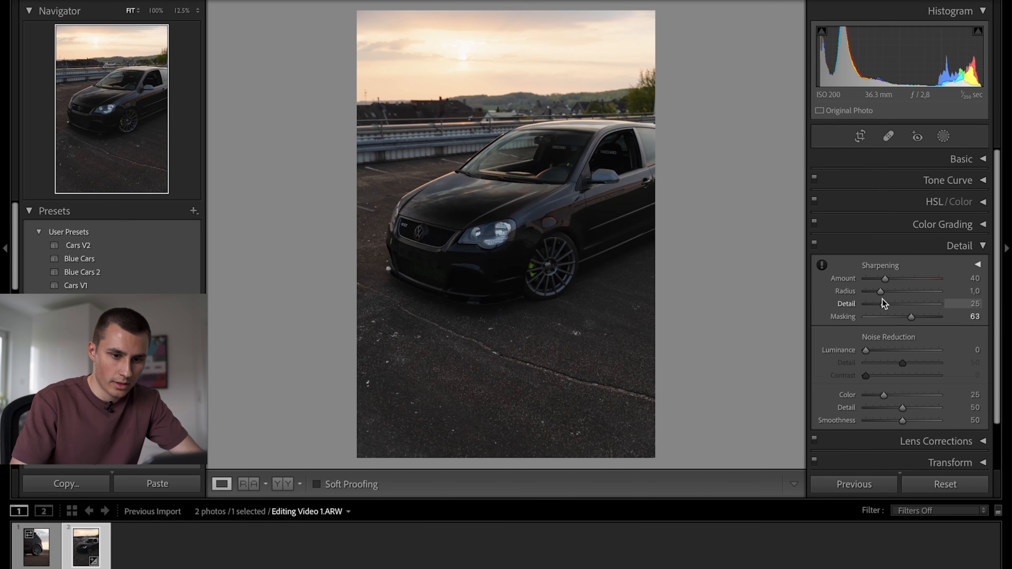
drag(885, 278, 890, 278)
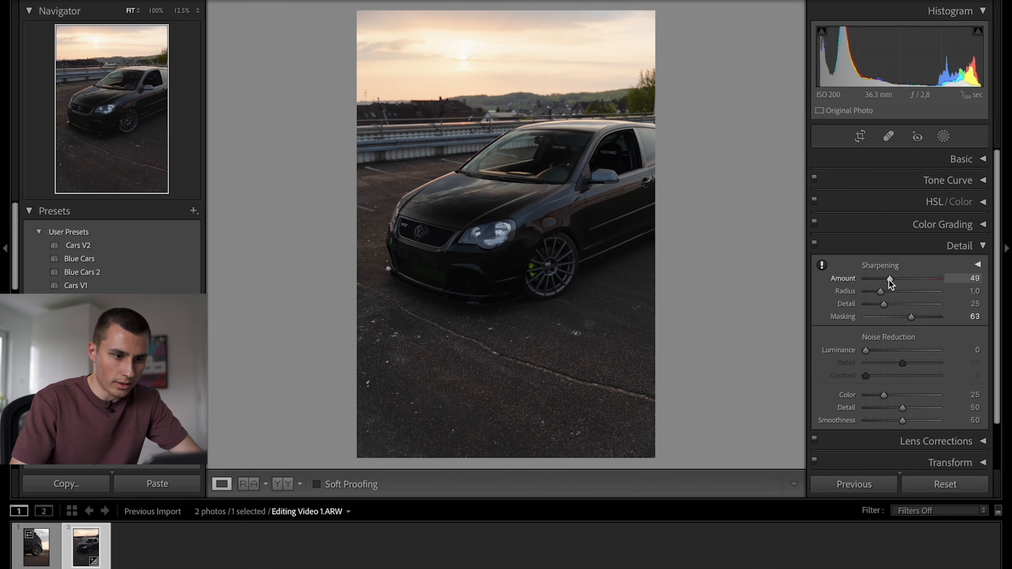
drag(889, 278, 896, 278)
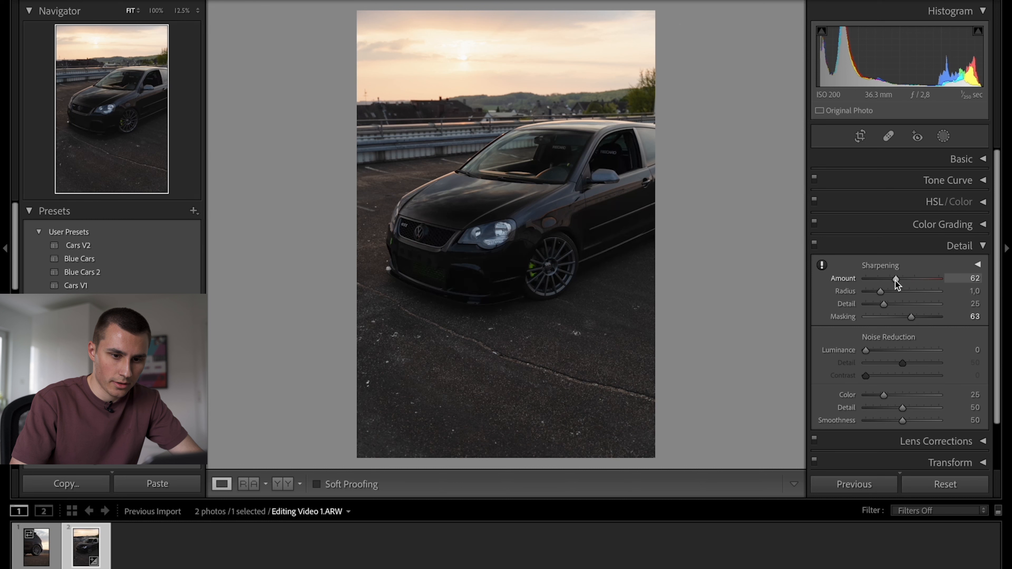
click(959, 246)
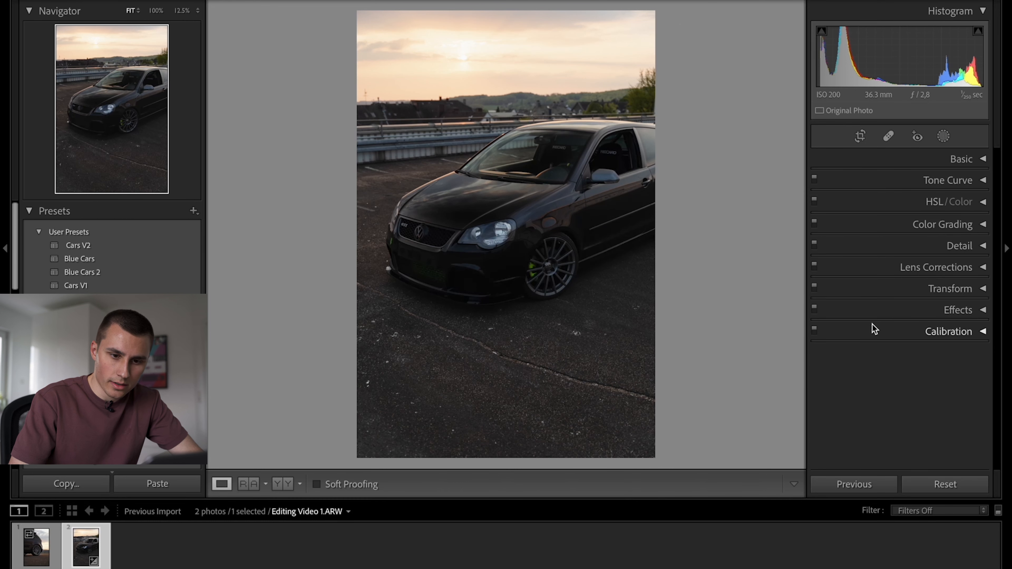
- Try a warm yellow shadow tint on the colour wheels and lower the midtone saturation to about 14
click(941, 224)
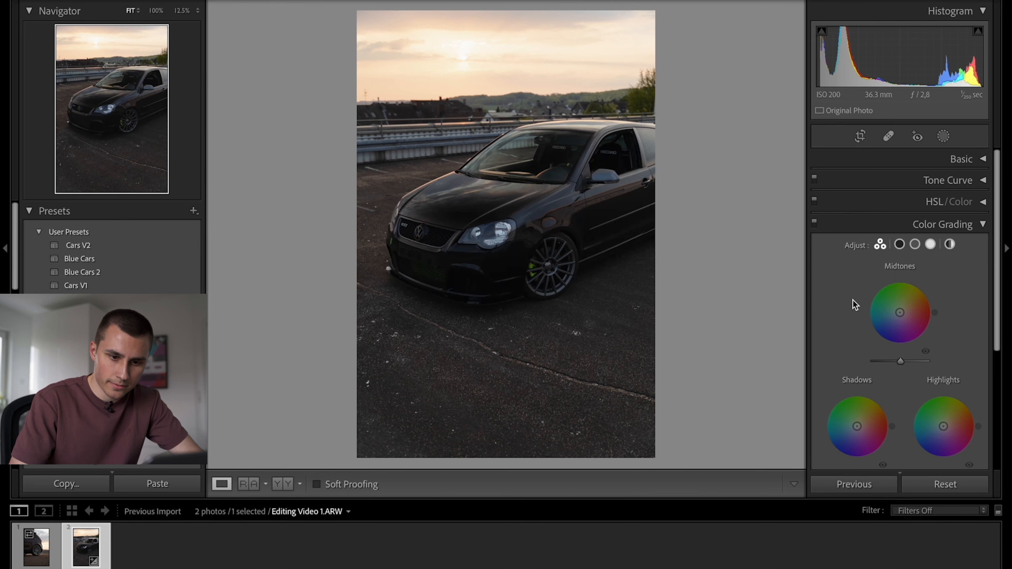
click(899, 243)
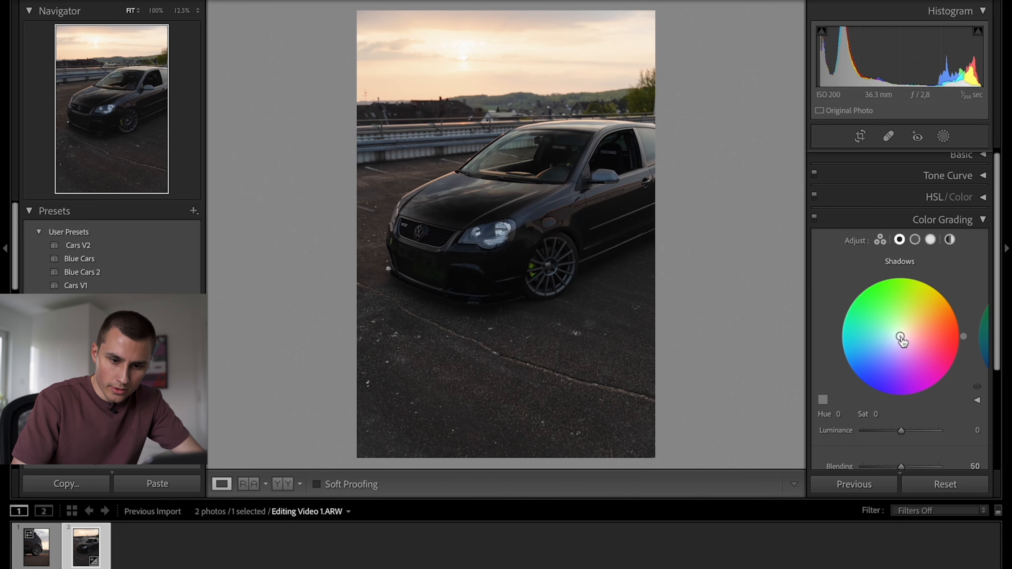
drag(902, 339, 921, 278)
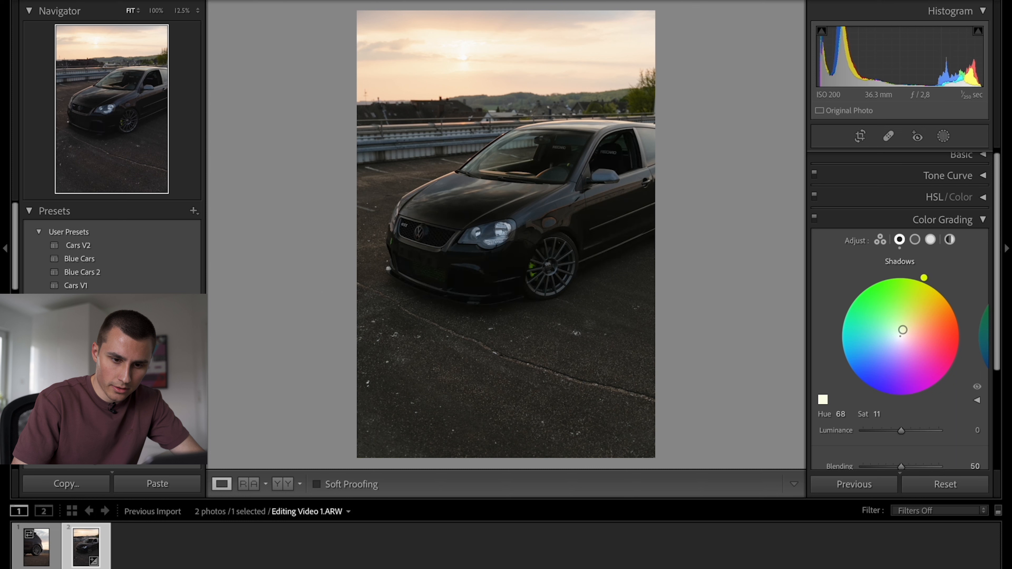
drag(922, 278, 942, 305)
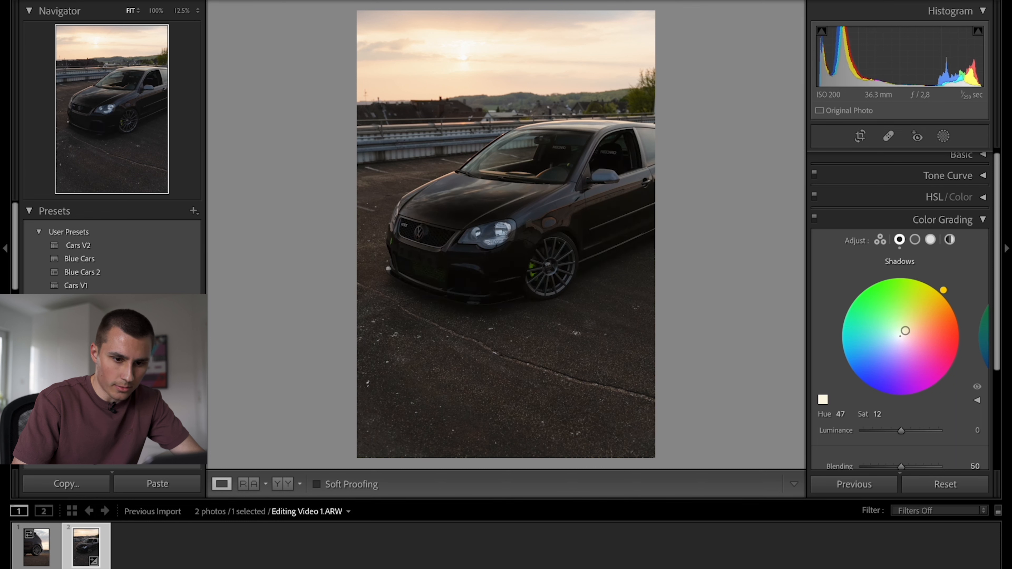
drag(905, 330, 903, 331)
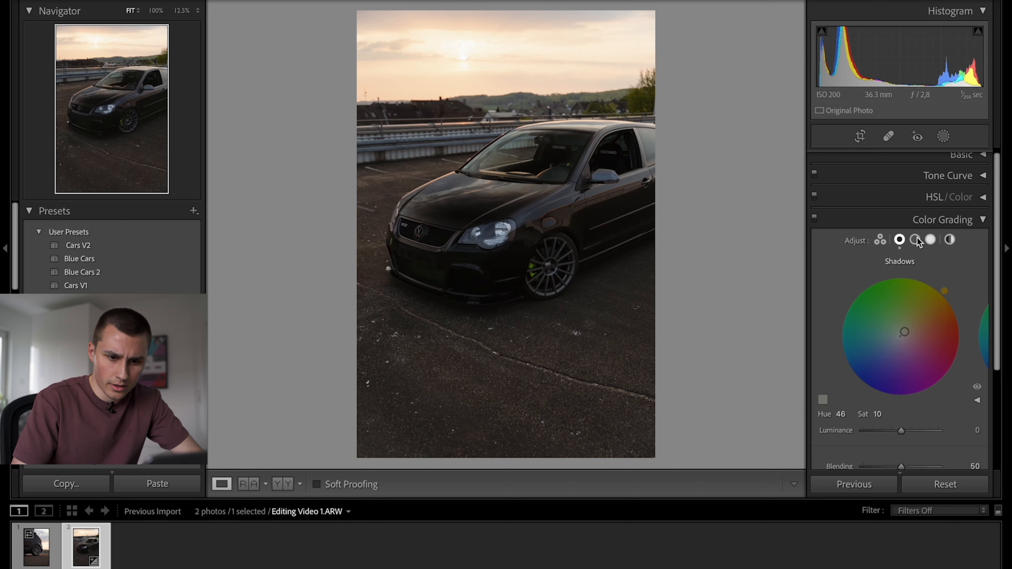
click(915, 239)
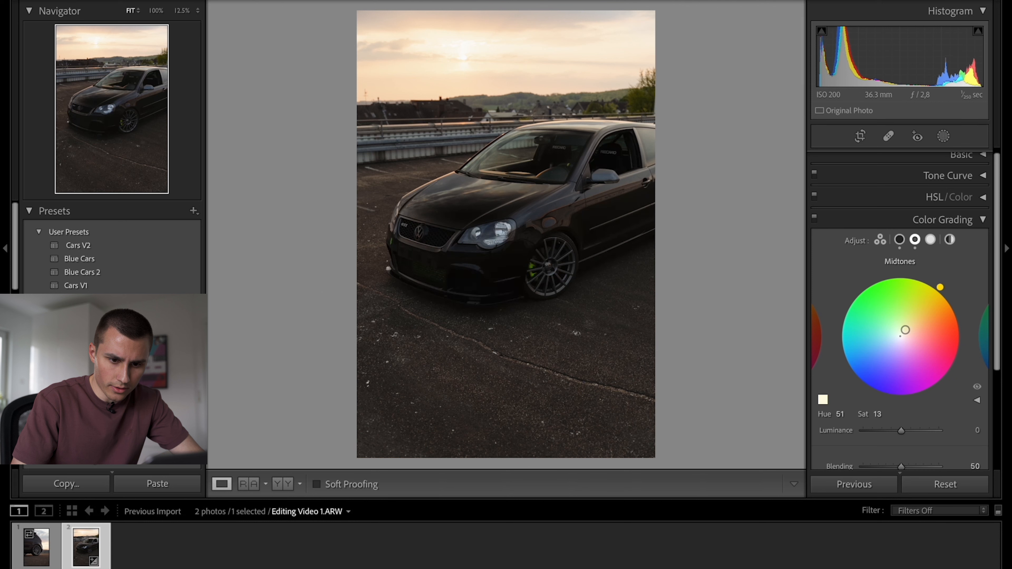
drag(905, 329, 904, 336)
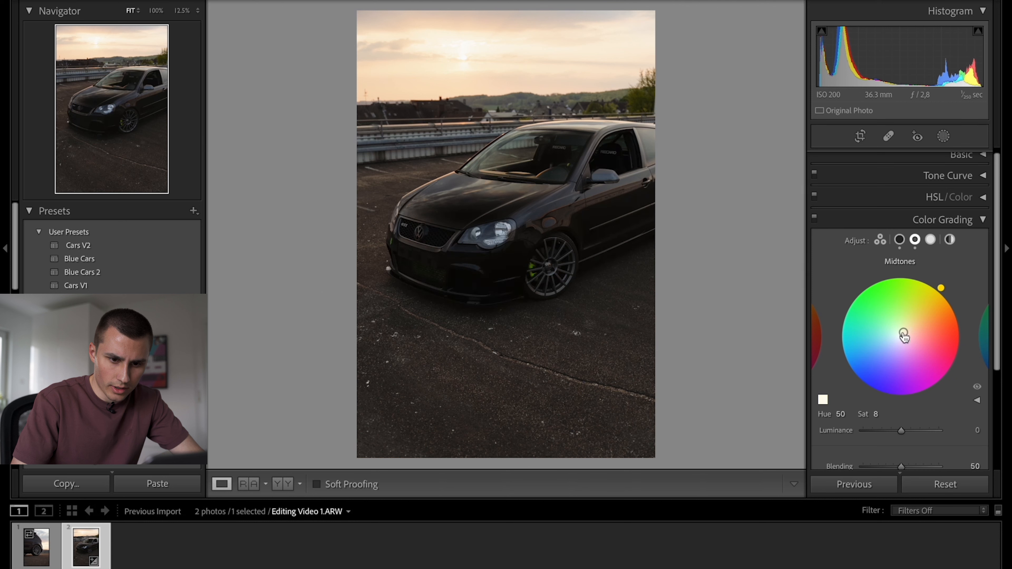
- Reduce the shadows to a faint blue (hue ~216, sat 2) and warm the highlights to hue 45, sat 22
click(898, 239)
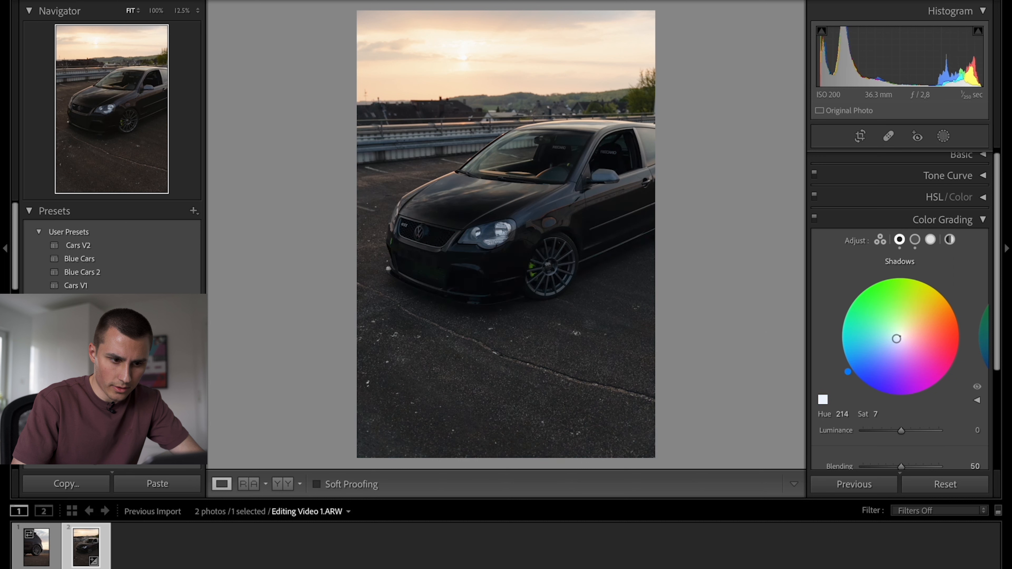
drag(896, 339, 898, 337)
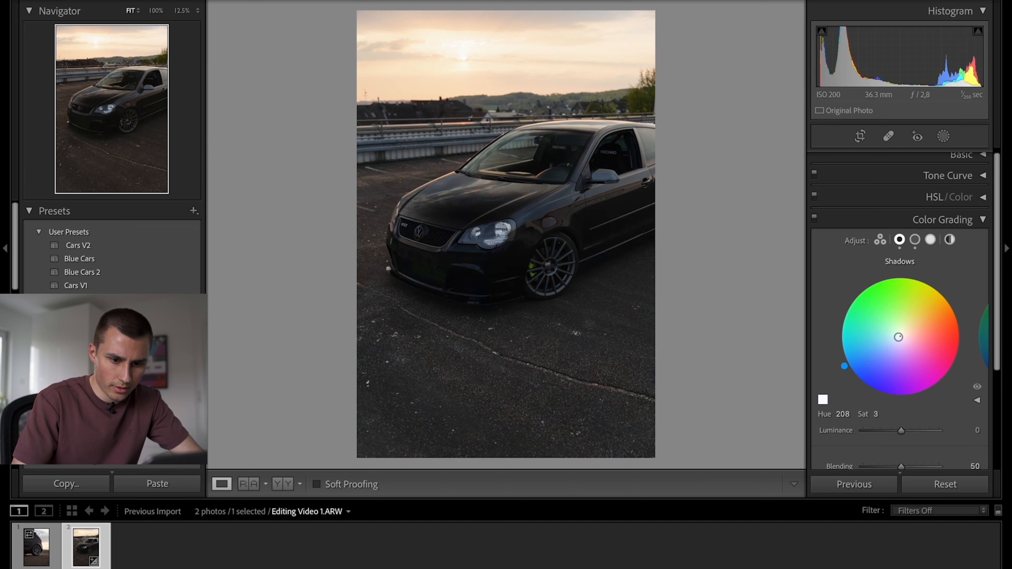
drag(844, 366, 841, 359)
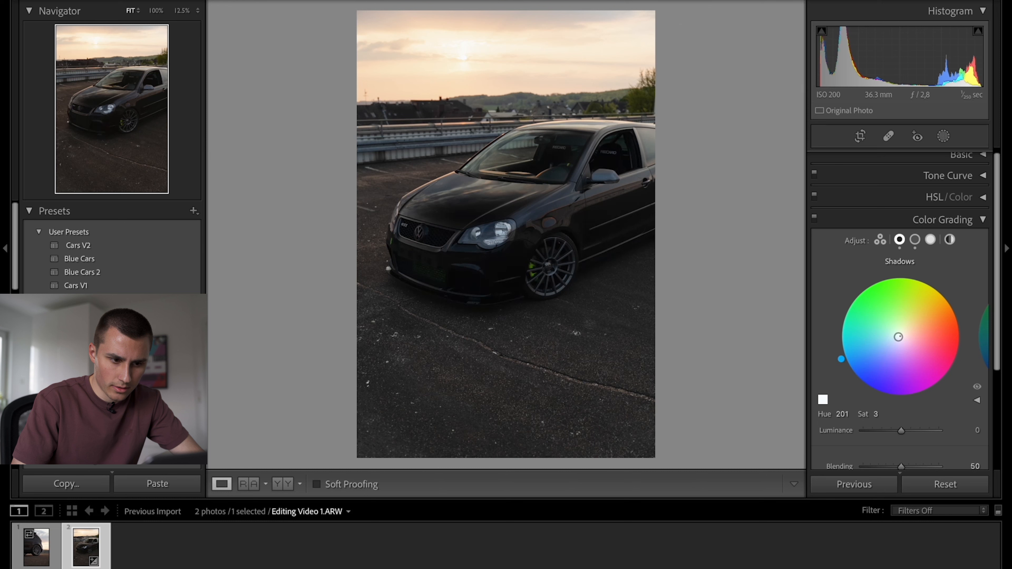
drag(840, 358, 849, 373)
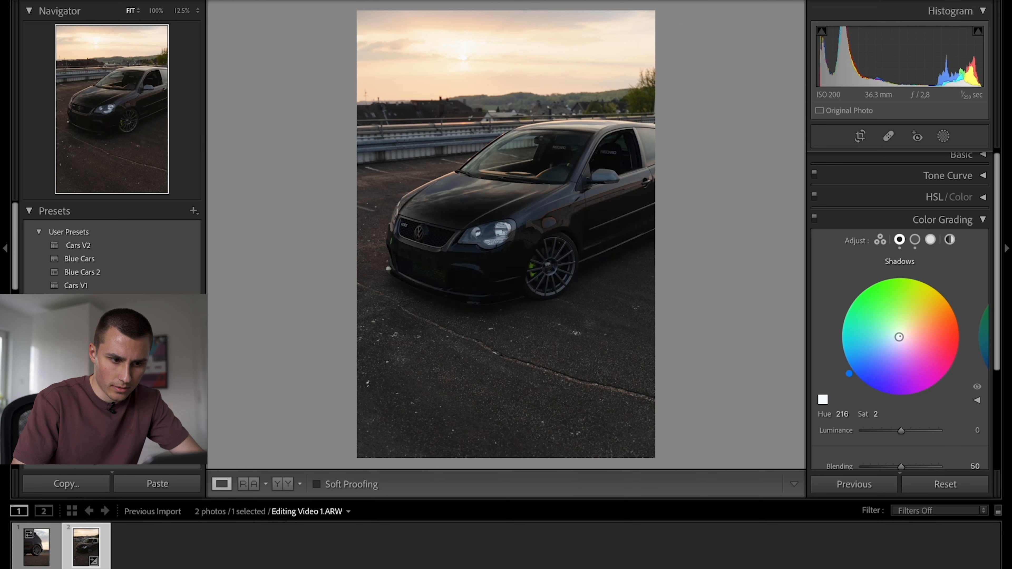
click(914, 240)
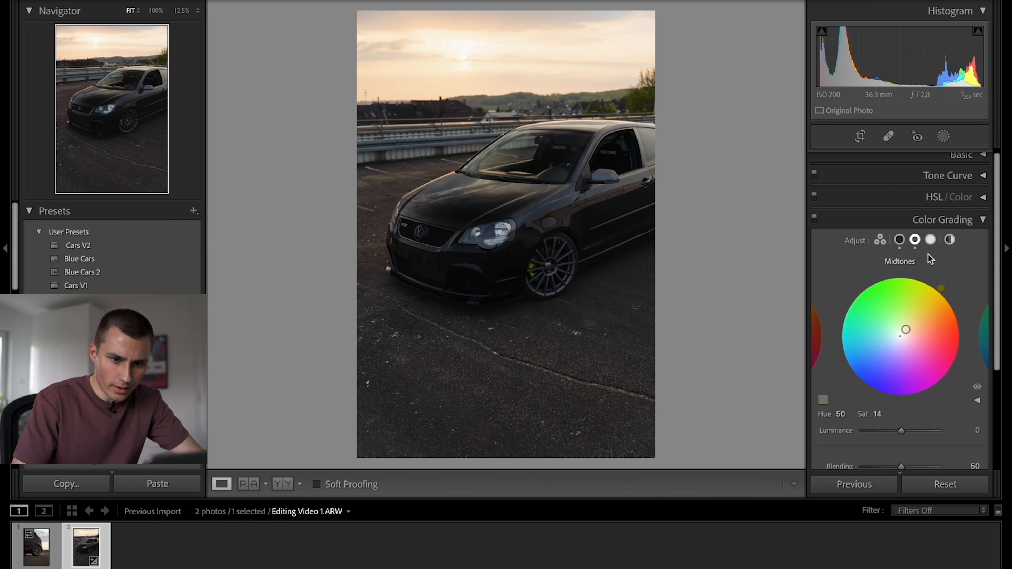
click(930, 239)
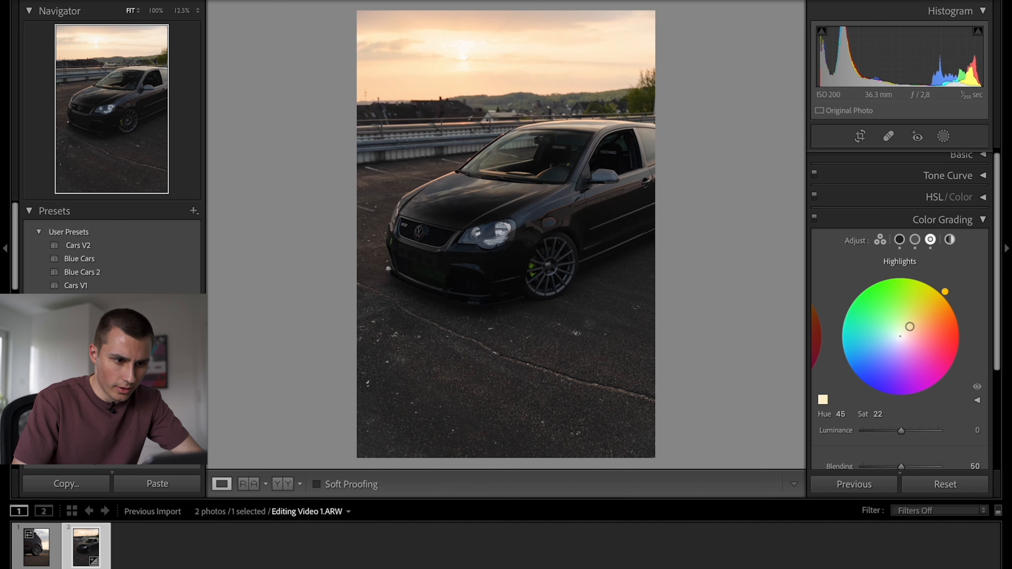
drag(942, 293, 940, 289)
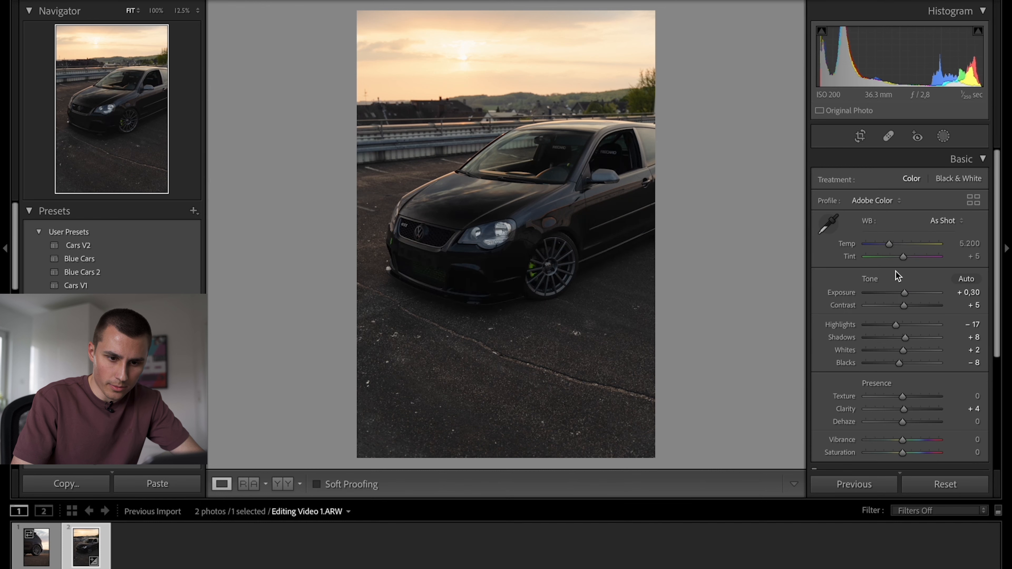
- Warm the white balance temperature from 5.200 up to about 5.900 and settle it at 5.353
drag(888, 243, 894, 243)
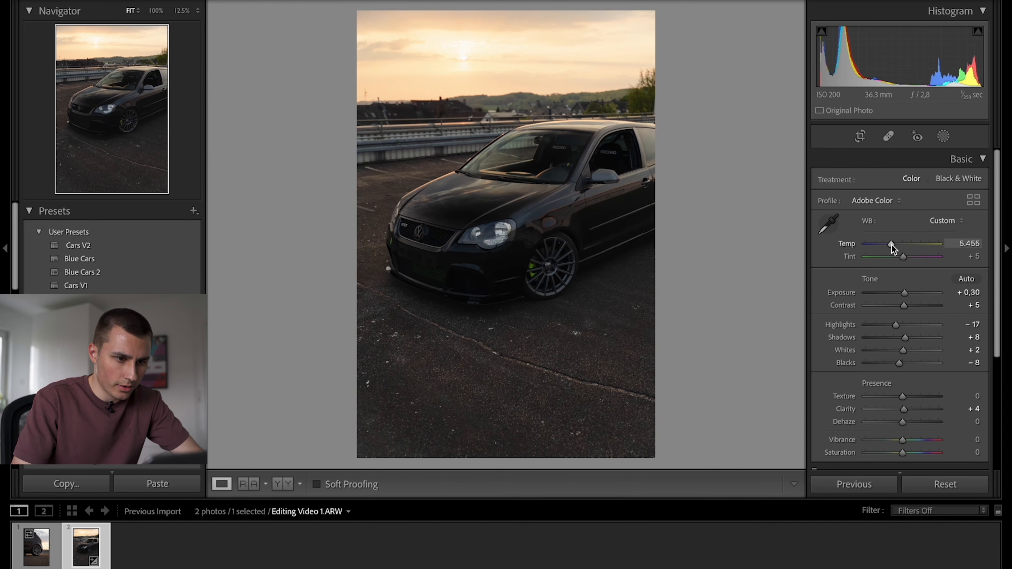
drag(889, 250, 896, 250)
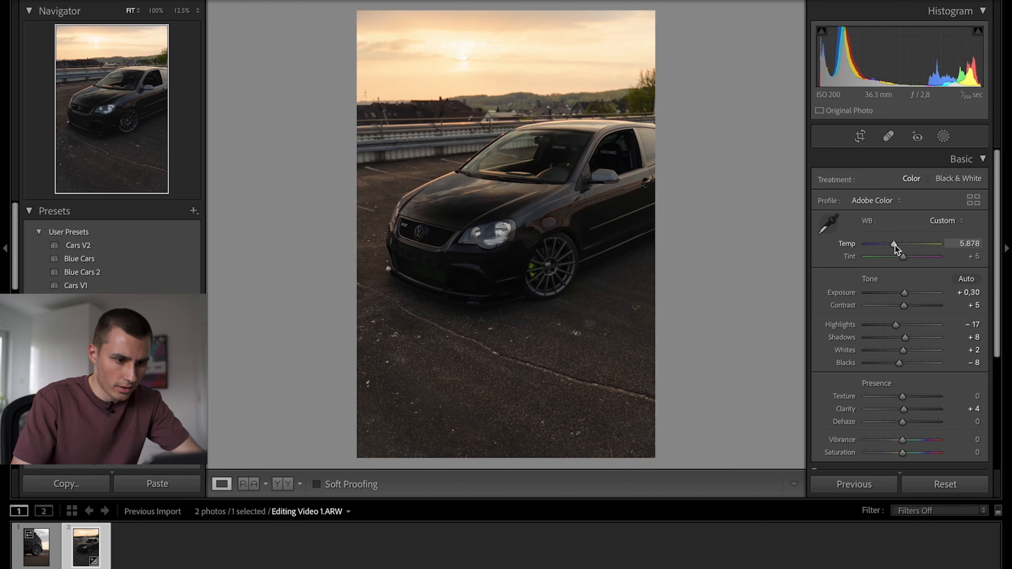
drag(892, 243, 896, 244)
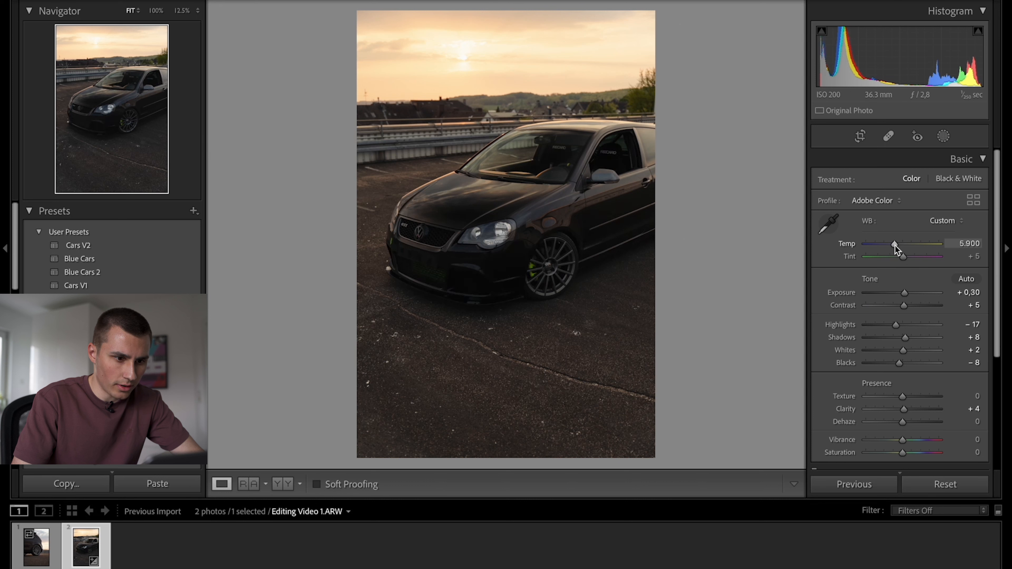
drag(894, 244, 889, 245)
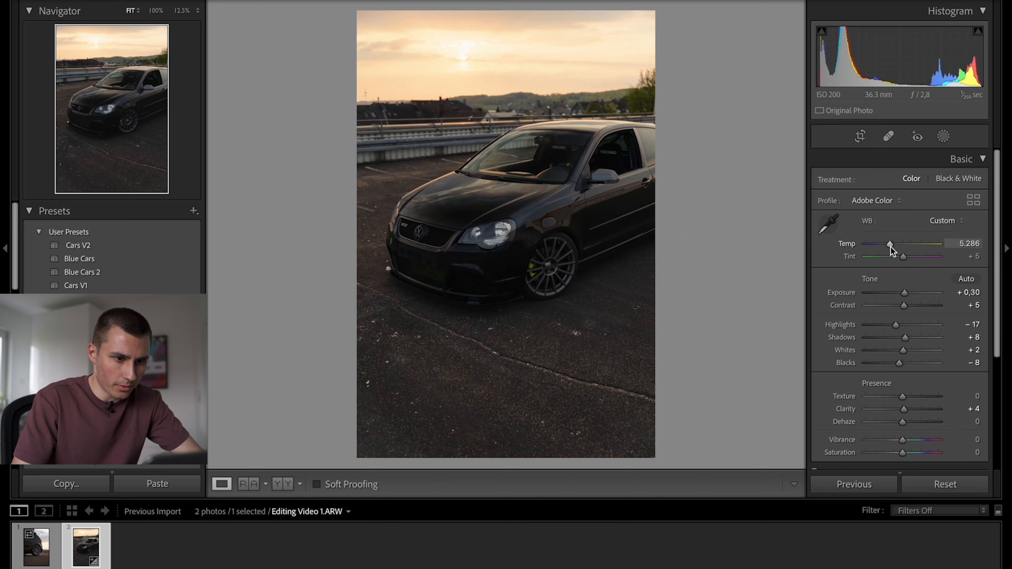
drag(887, 244, 891, 244)
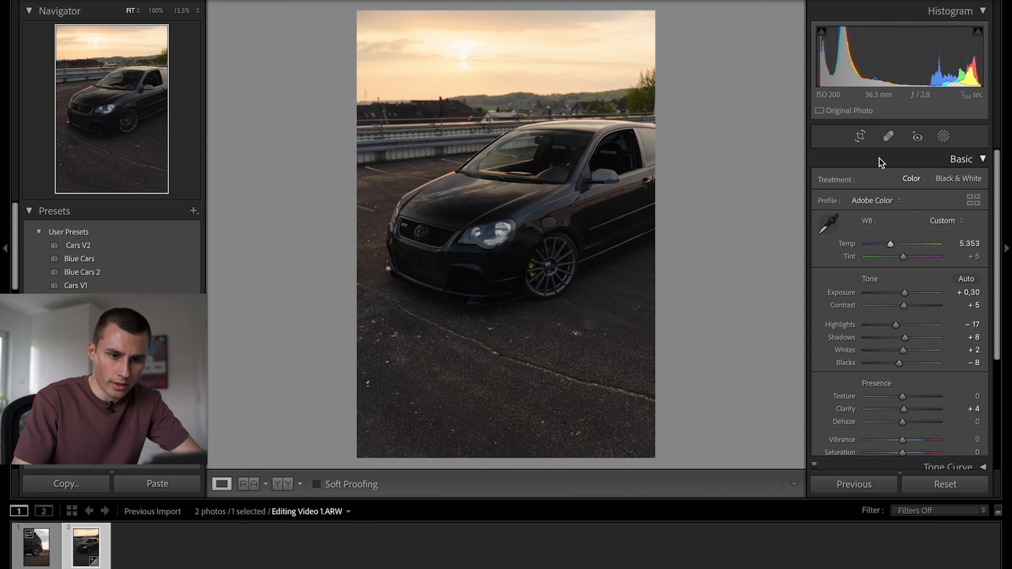
- Drop Blue saturation to −39 in HSL and experiment with Aqua, leaving it near neutral
click(960, 159)
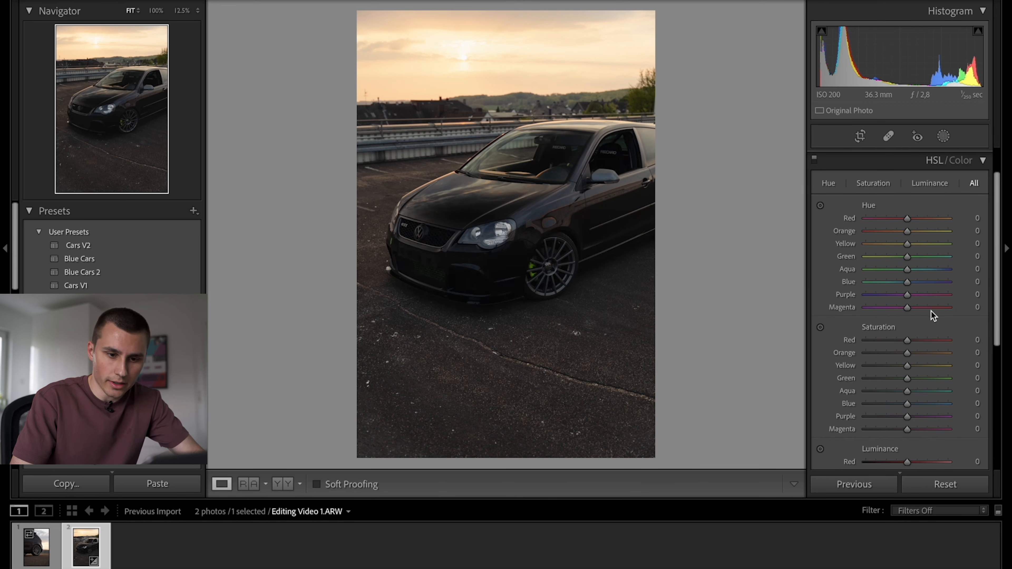
scroll(down, 3)
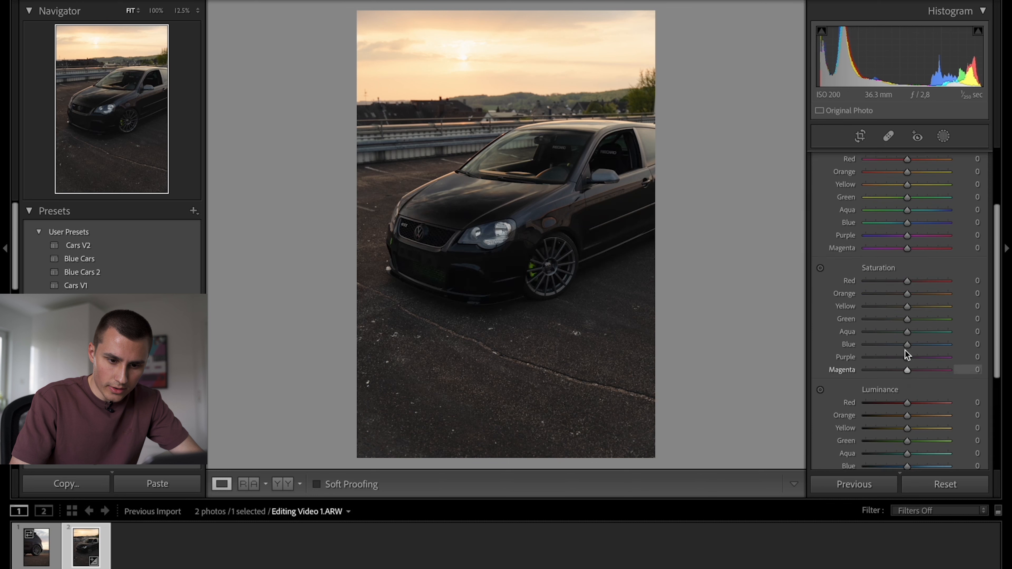
drag(906, 342, 890, 343)
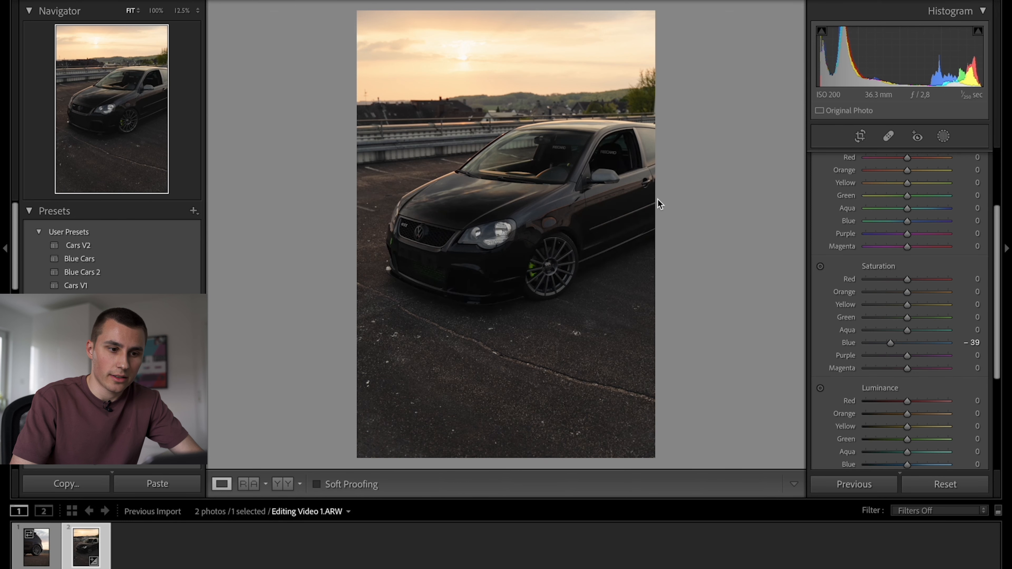
mouse_move(478, 239)
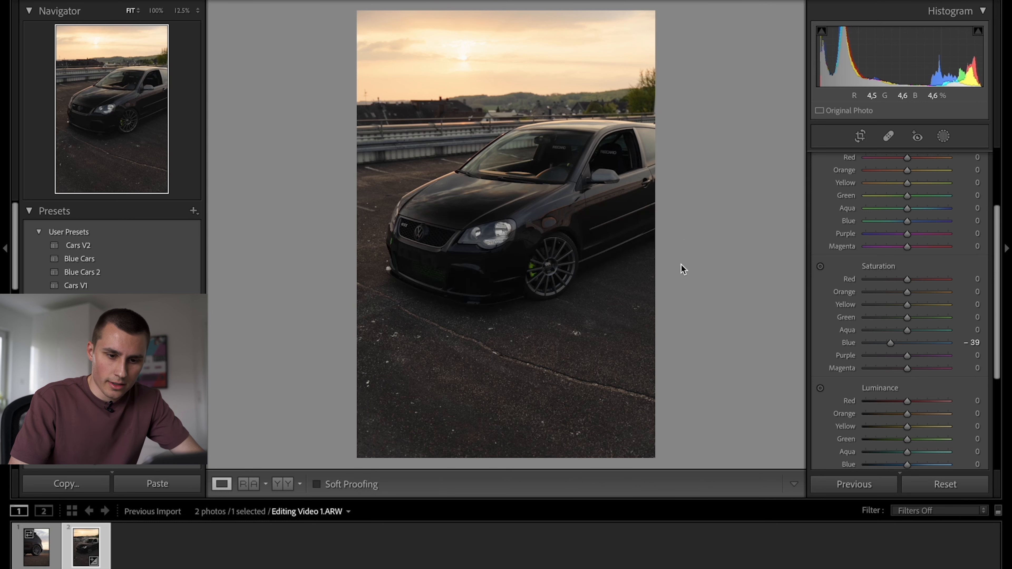
drag(906, 330, 871, 330)
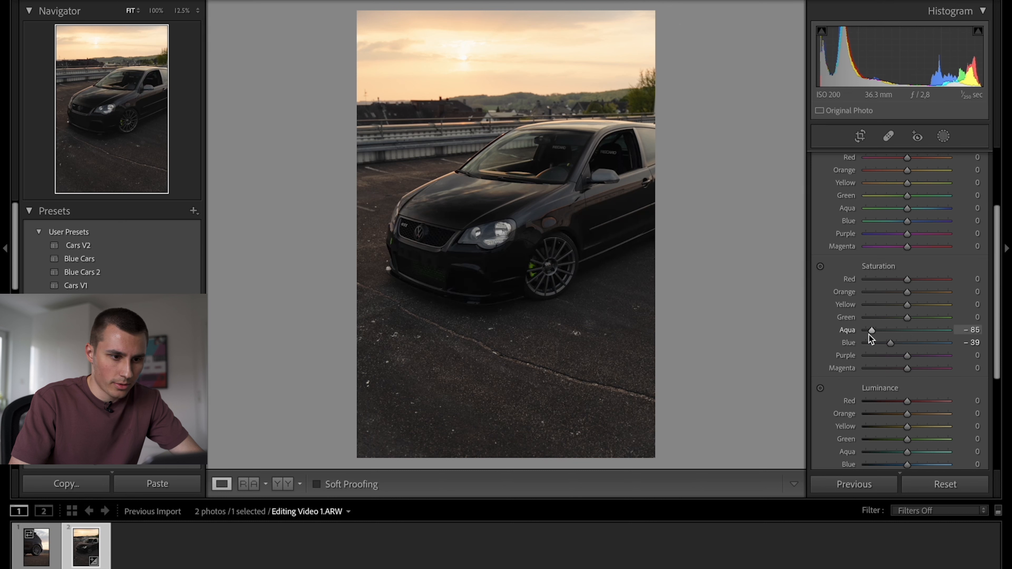
drag(870, 329, 875, 329)
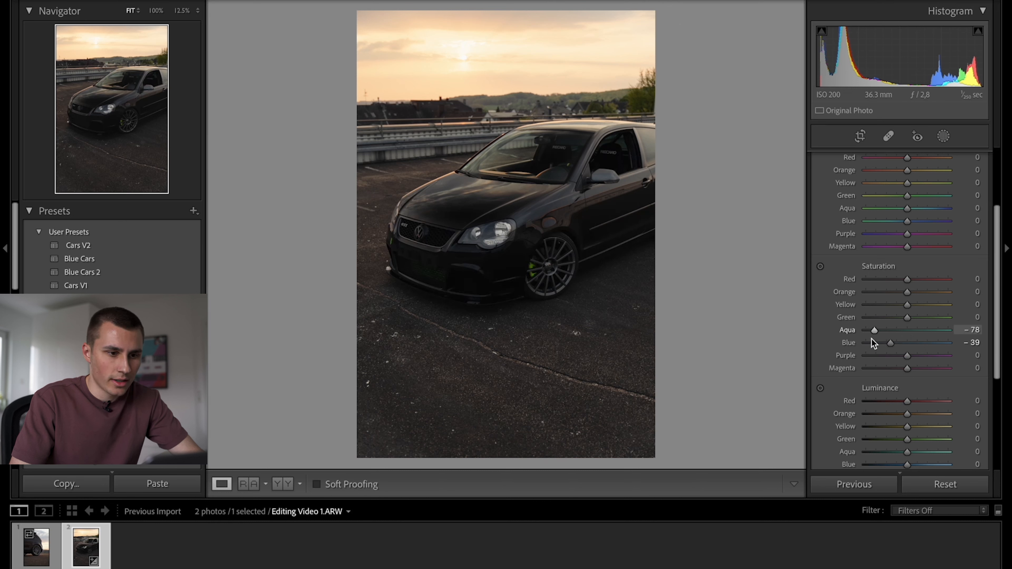
drag(874, 330, 917, 330)
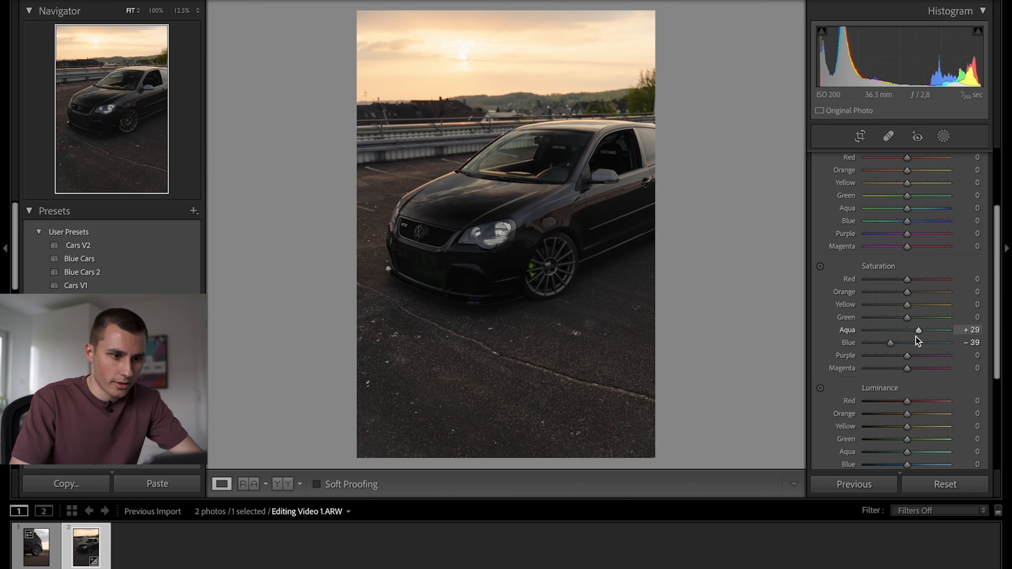
drag(918, 330, 908, 330)
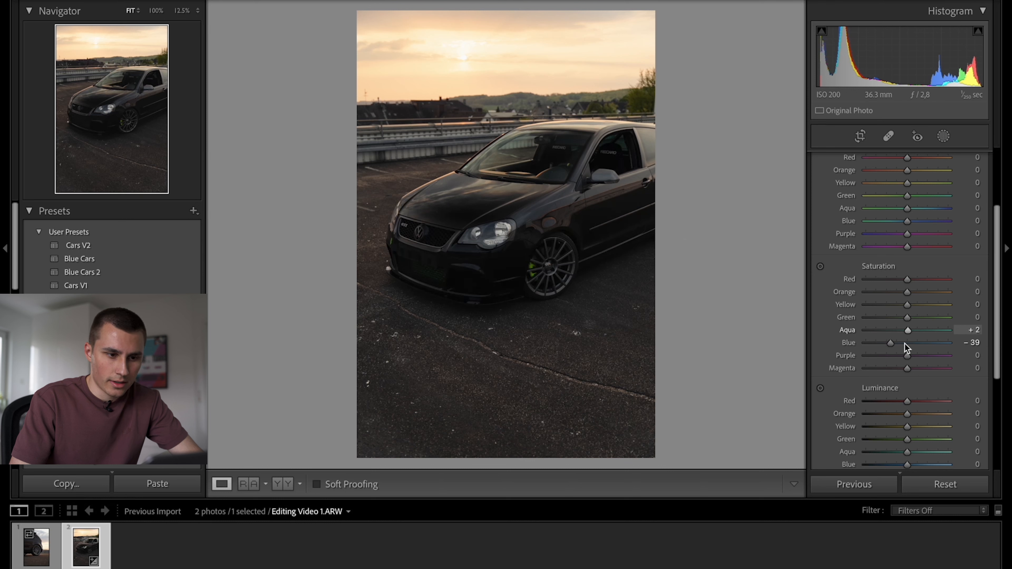
drag(906, 330, 865, 330)
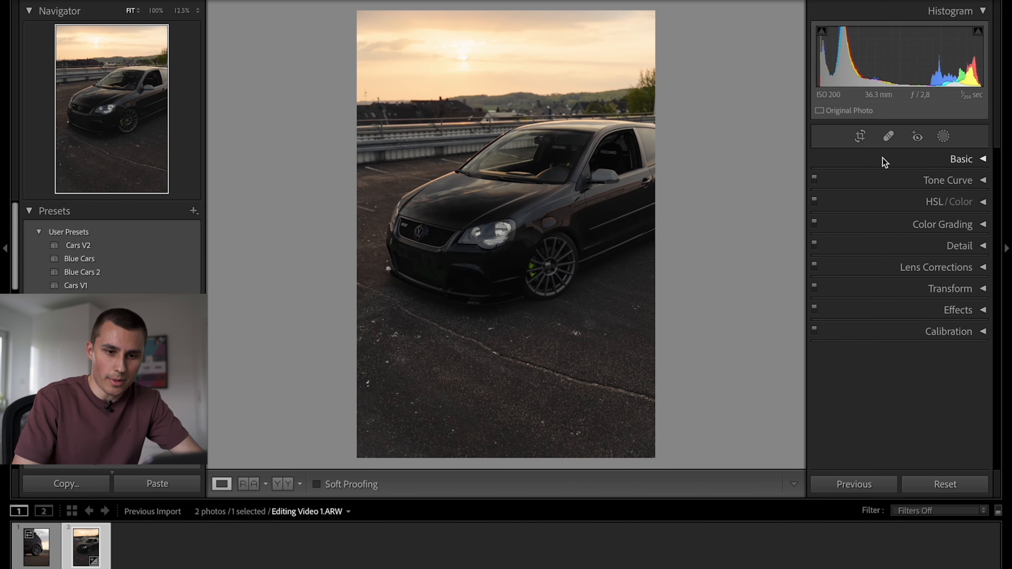
- Create a Select Subject mask on the car and lift its Shadows to +16
click(942, 136)
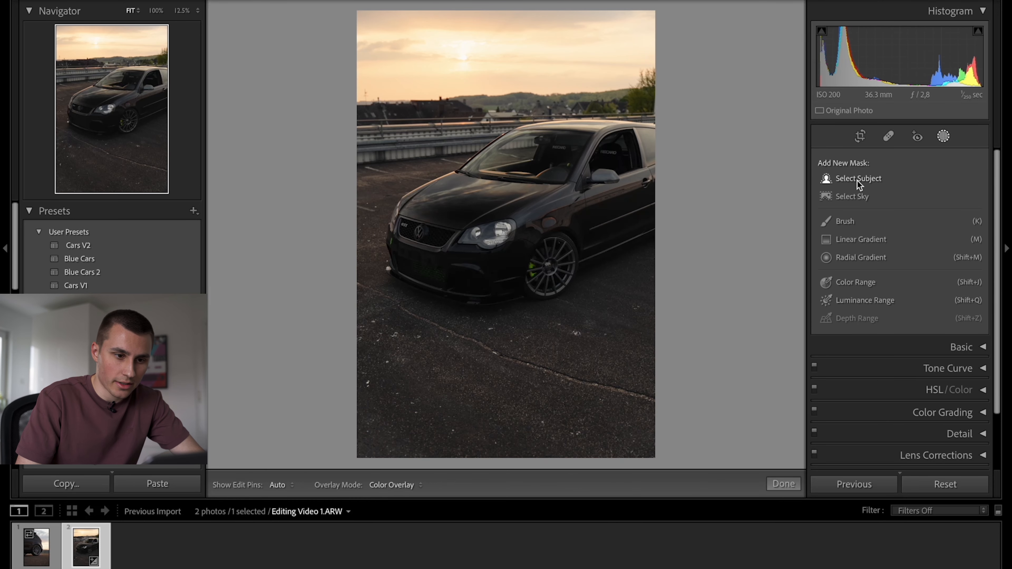
click(858, 178)
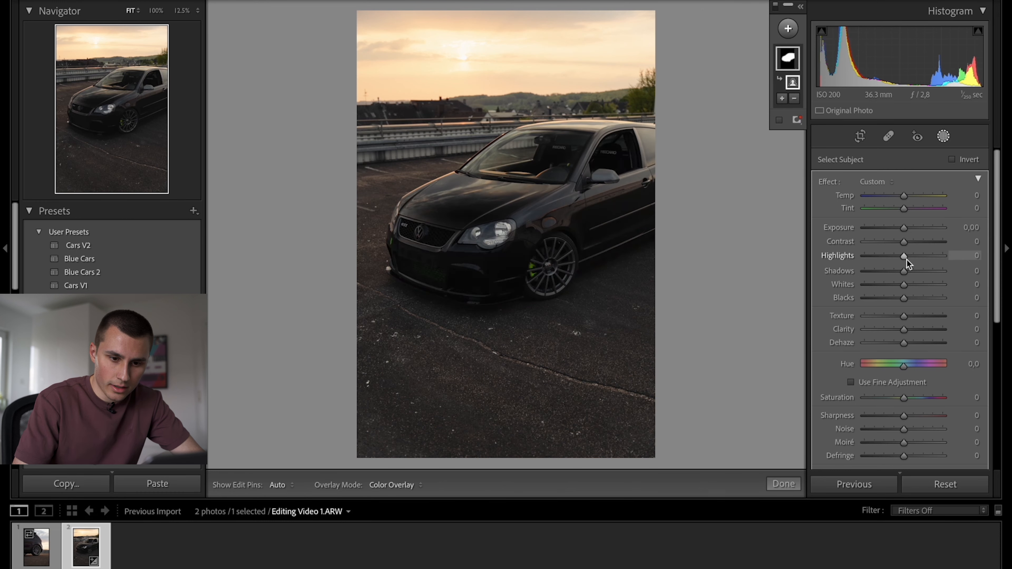
drag(903, 270, 910, 270)
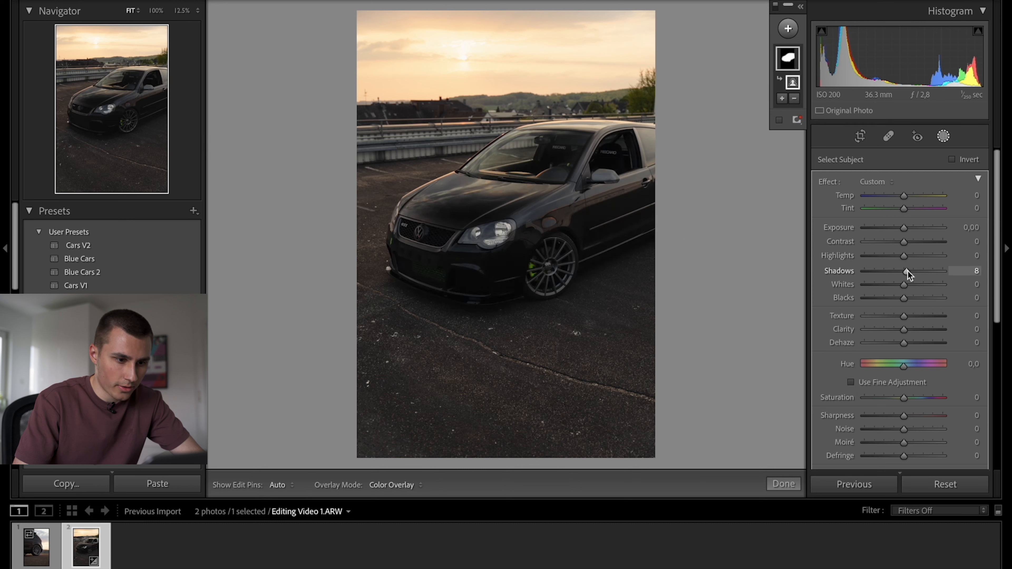
drag(906, 271, 916, 271)
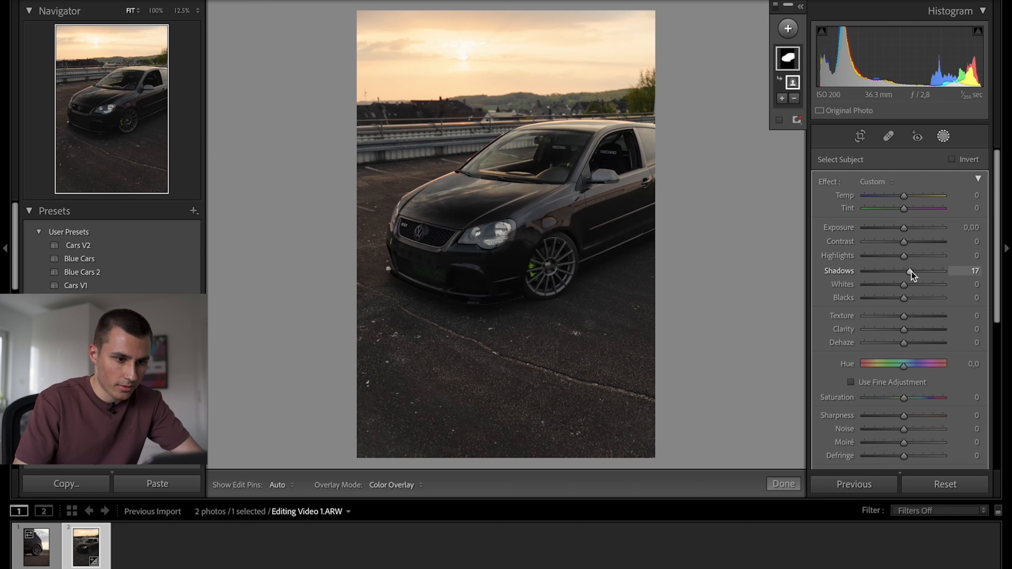
drag(910, 271, 912, 271)
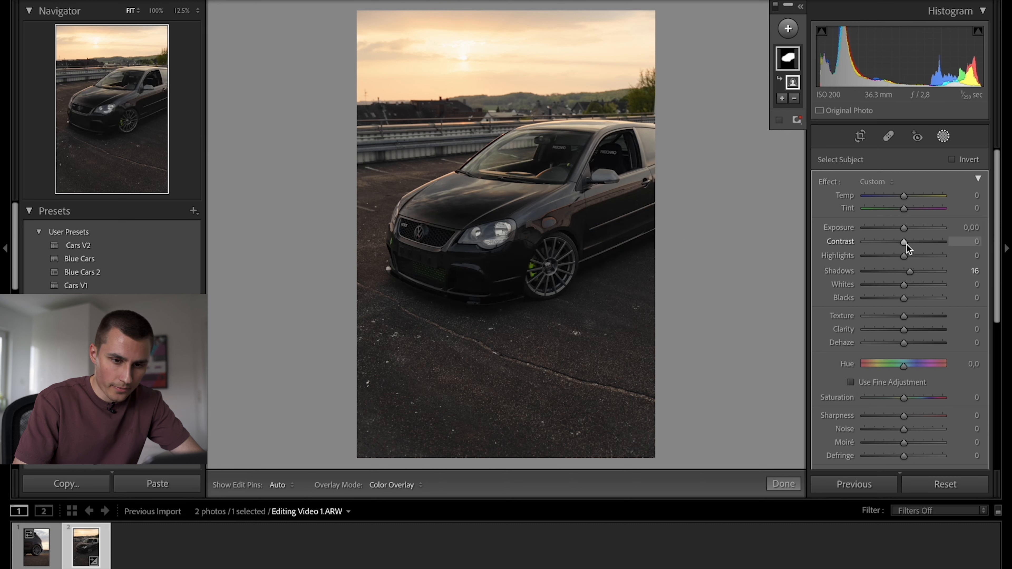
- Raise the car mask's Highlights to +6 and Whites to +12, then fine-tune its shadow lift
drag(903, 241, 906, 255)
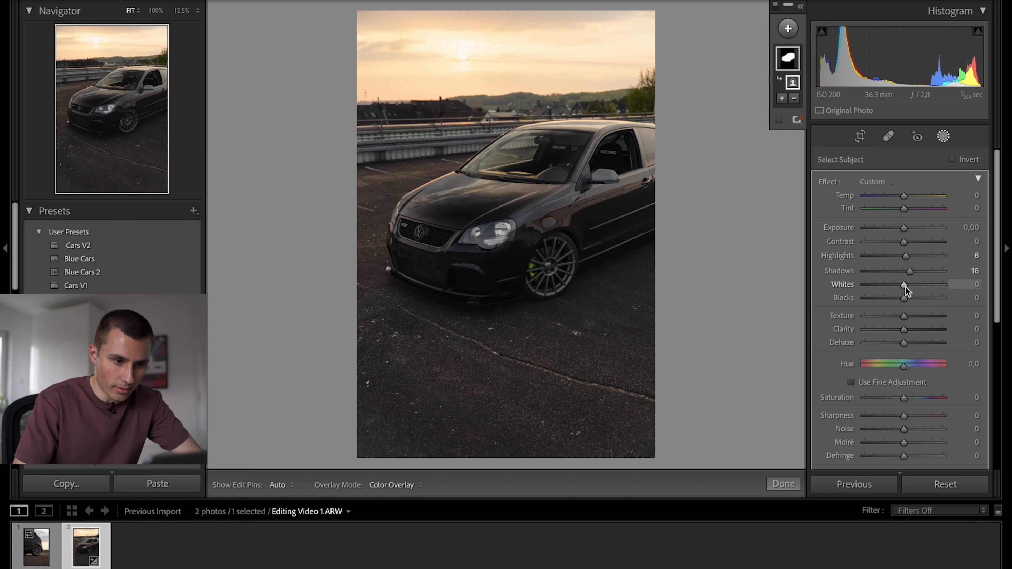
drag(903, 284, 911, 284)
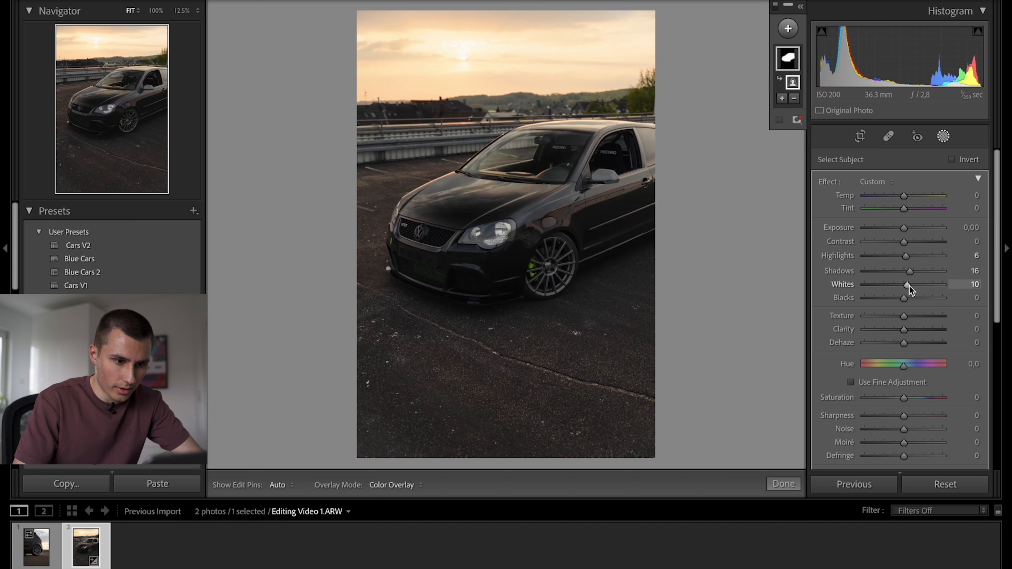
drag(903, 284, 908, 285)
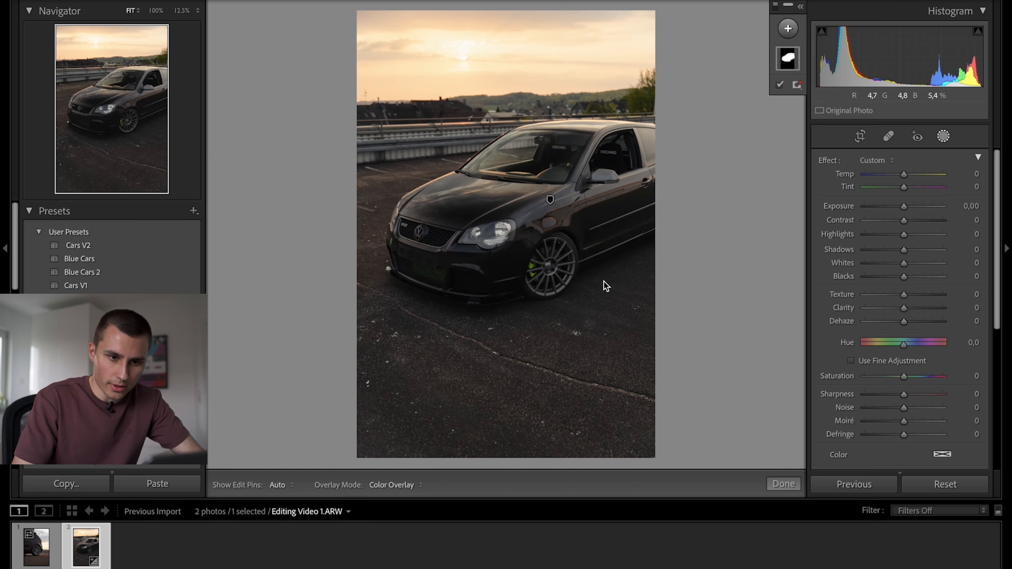
click(787, 58)
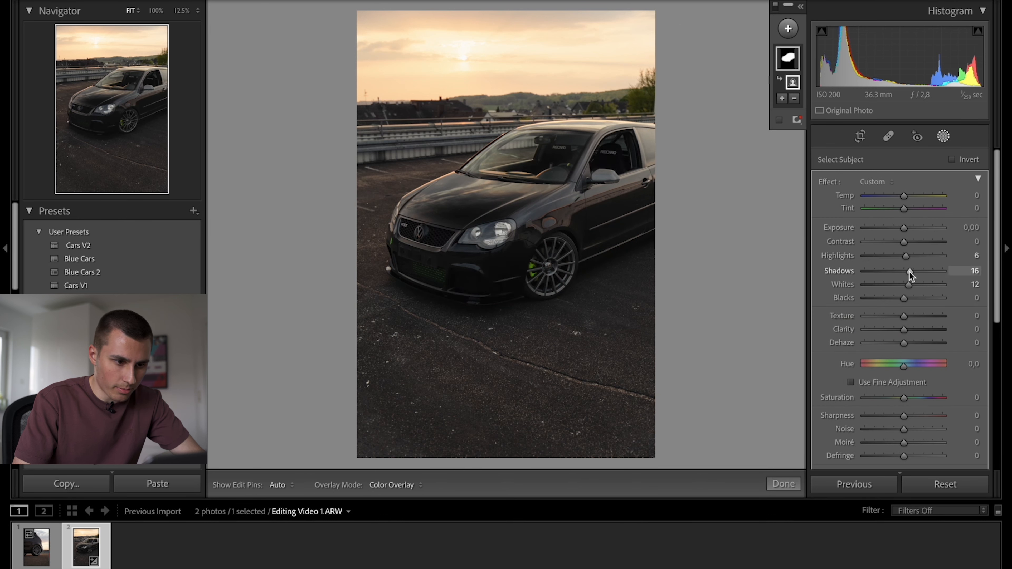
drag(909, 273, 913, 273)
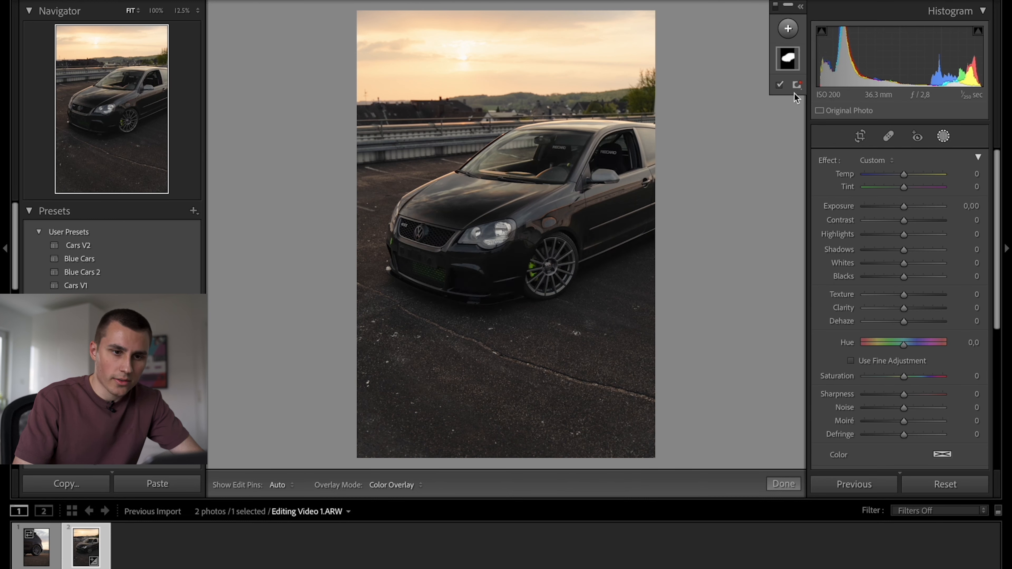
- Create a Select Sky mask with Highlights −43, Temp +30 and Whites +16
click(787, 29)
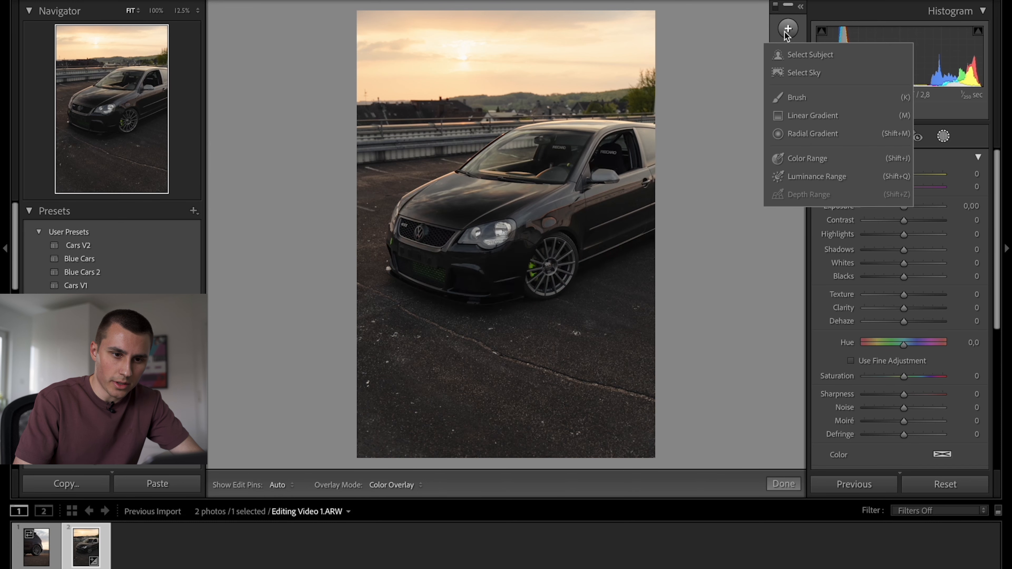
click(803, 72)
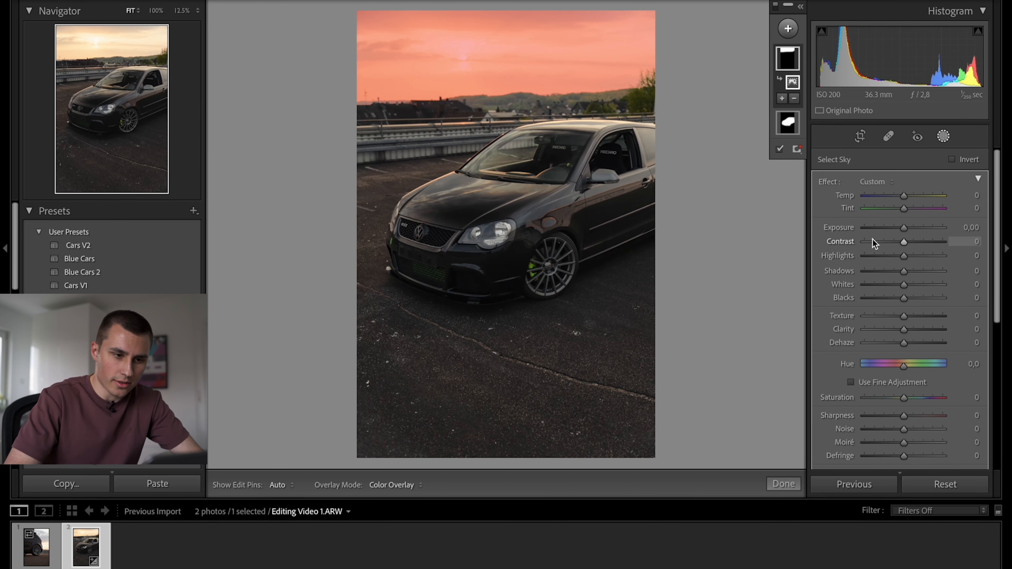
mouse_move(909, 267)
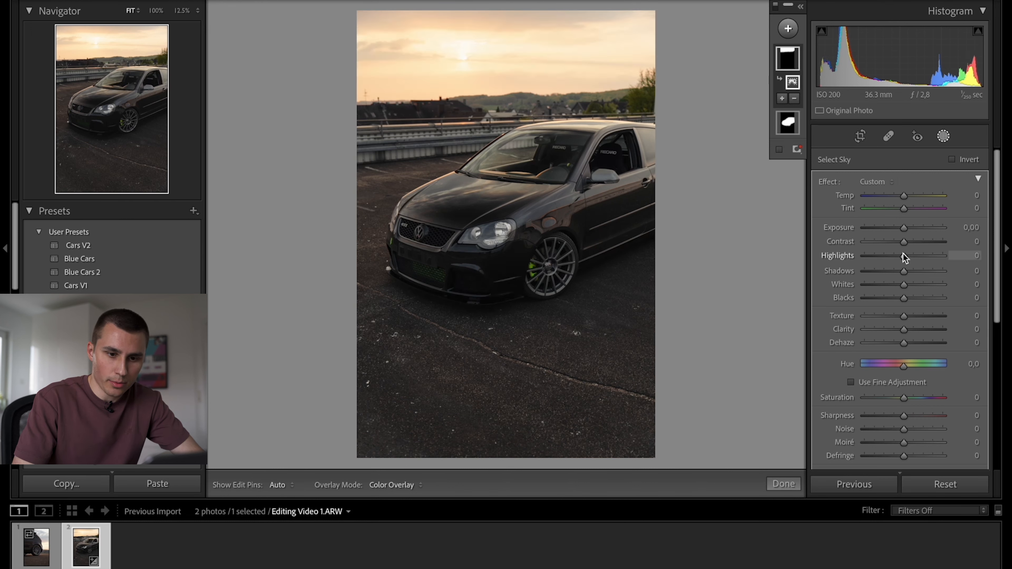
drag(903, 256, 888, 256)
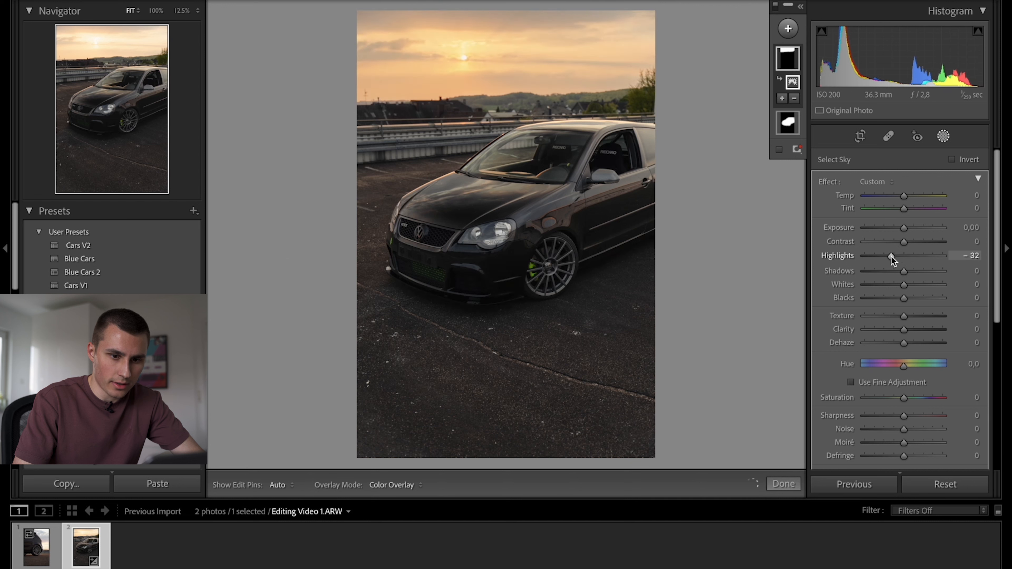
drag(904, 195, 912, 196)
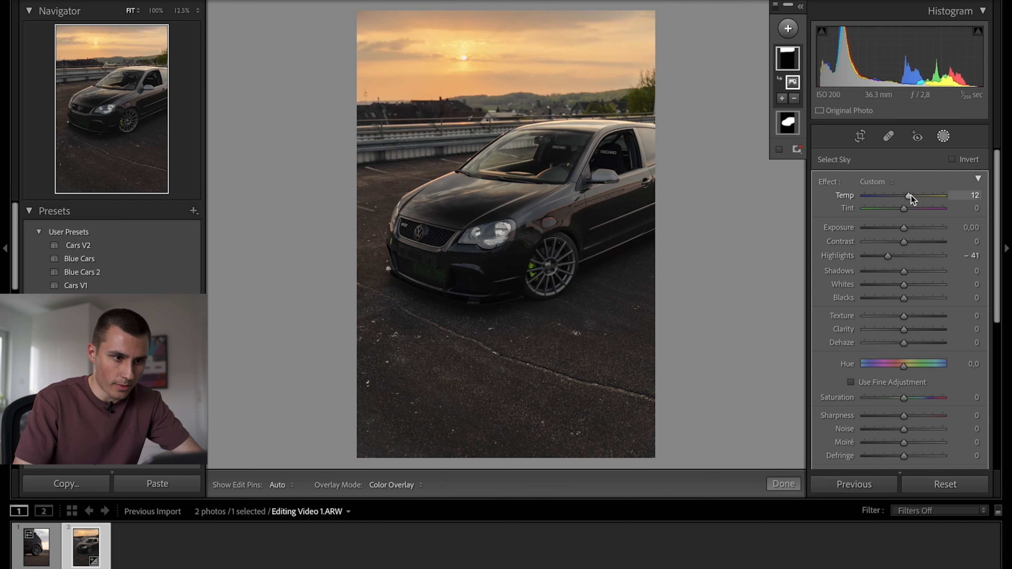
drag(909, 196, 914, 196)
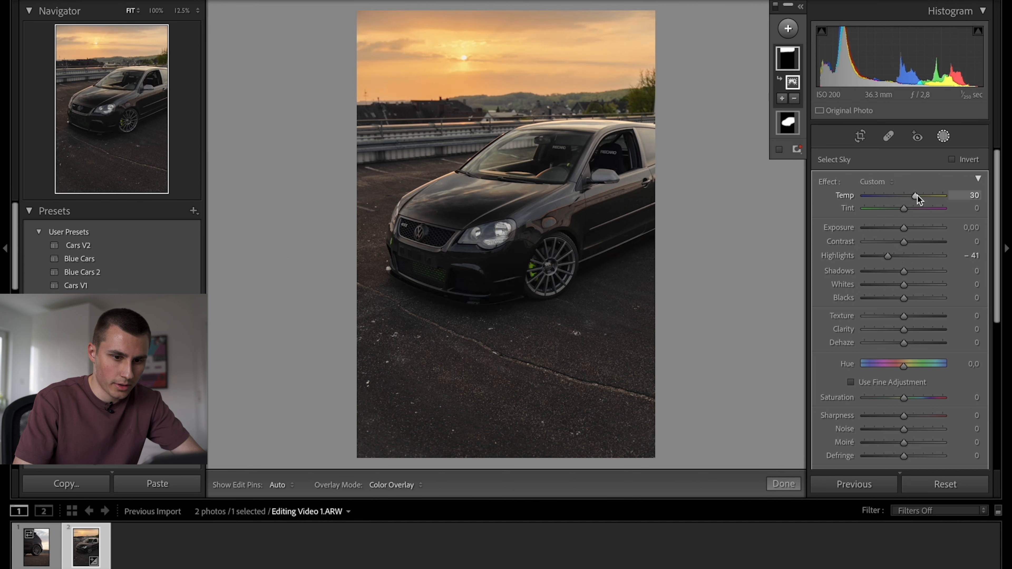
drag(889, 255, 885, 256)
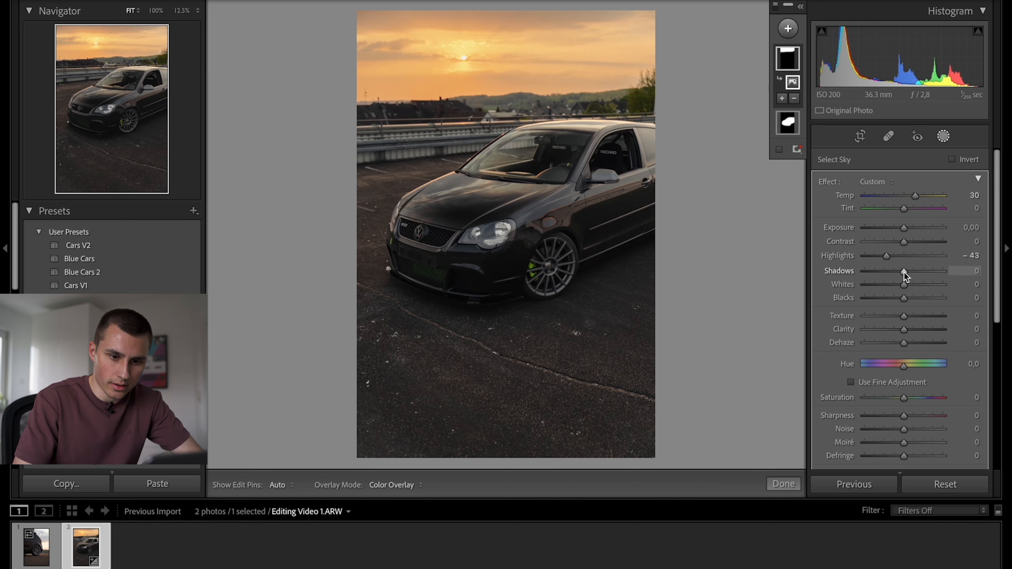
drag(903, 284, 910, 284)
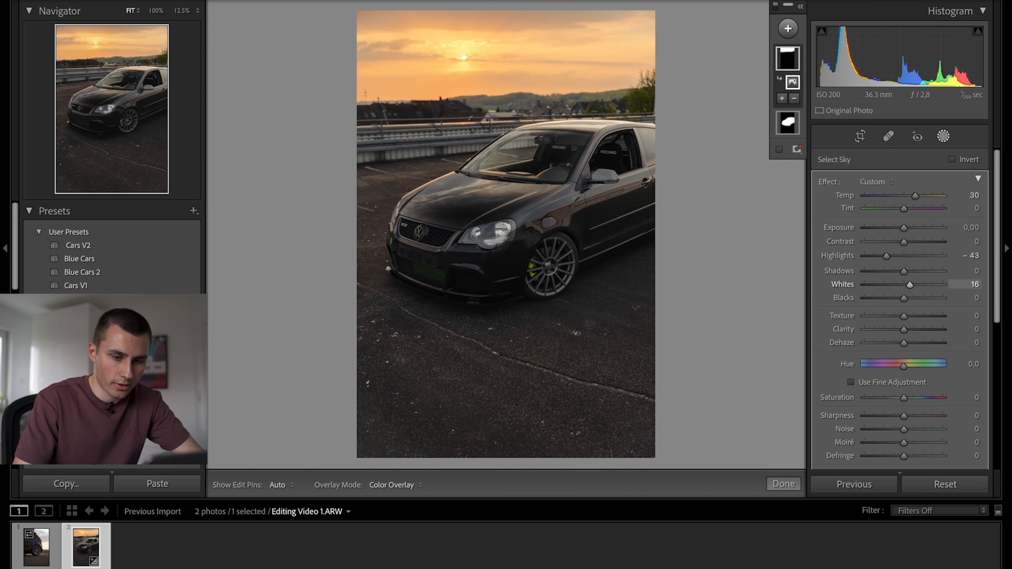
mouse_move(827, 219)
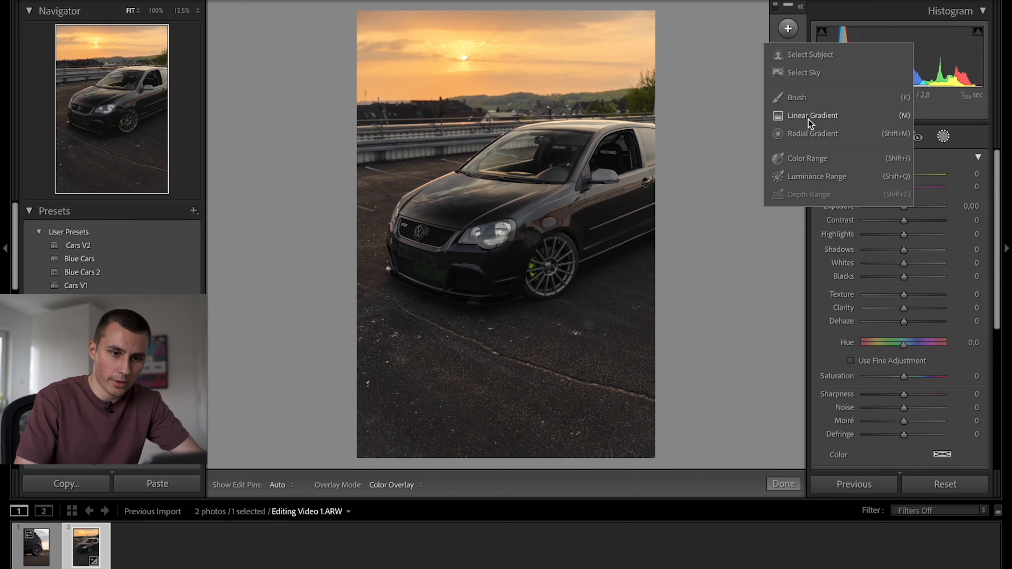
- Start a linear gradient mask on the ground and brush-subtract the car's front bumper from it
click(812, 115)
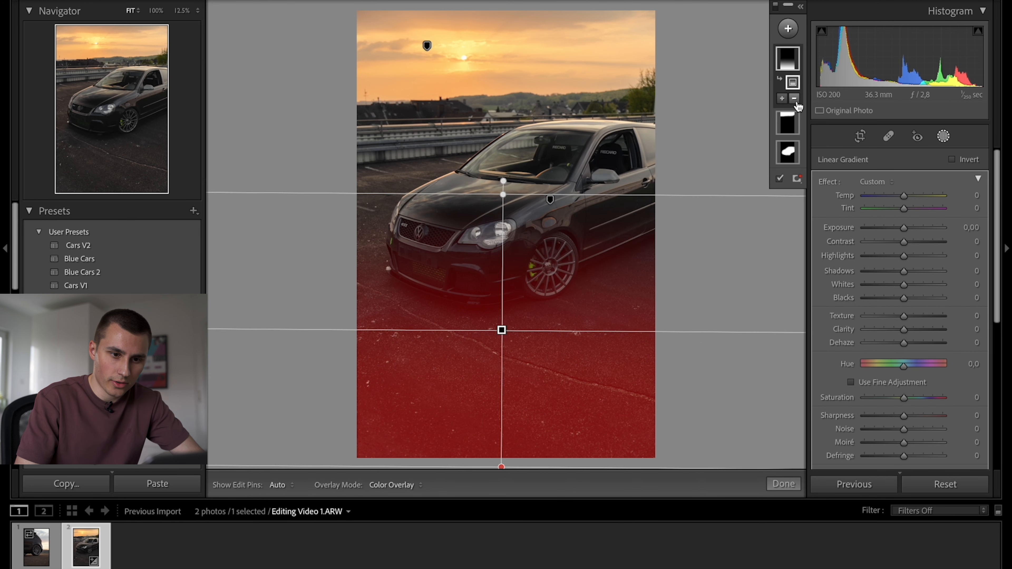
click(787, 82)
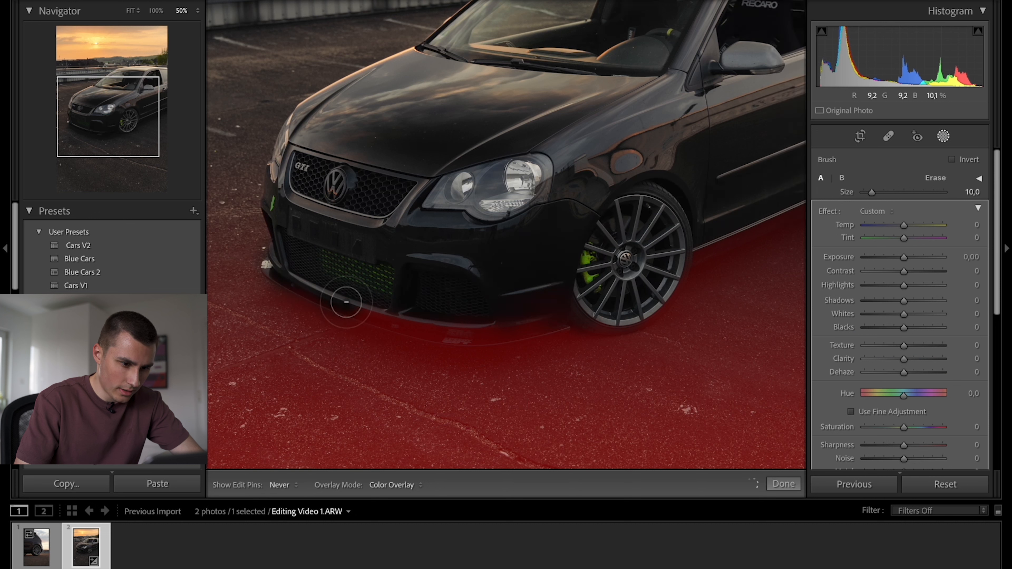
drag(345, 303, 413, 308)
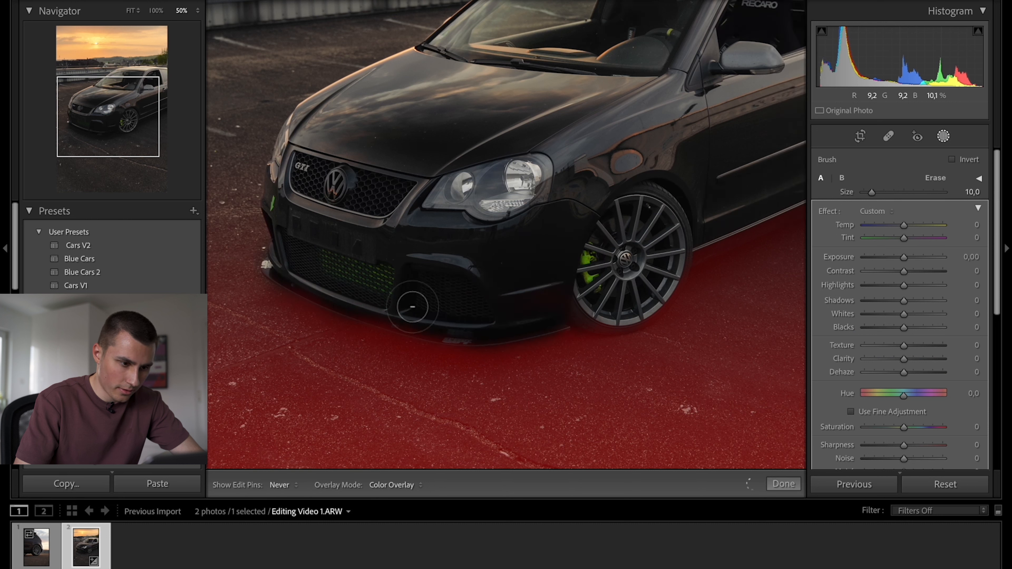
drag(413, 307, 277, 296)
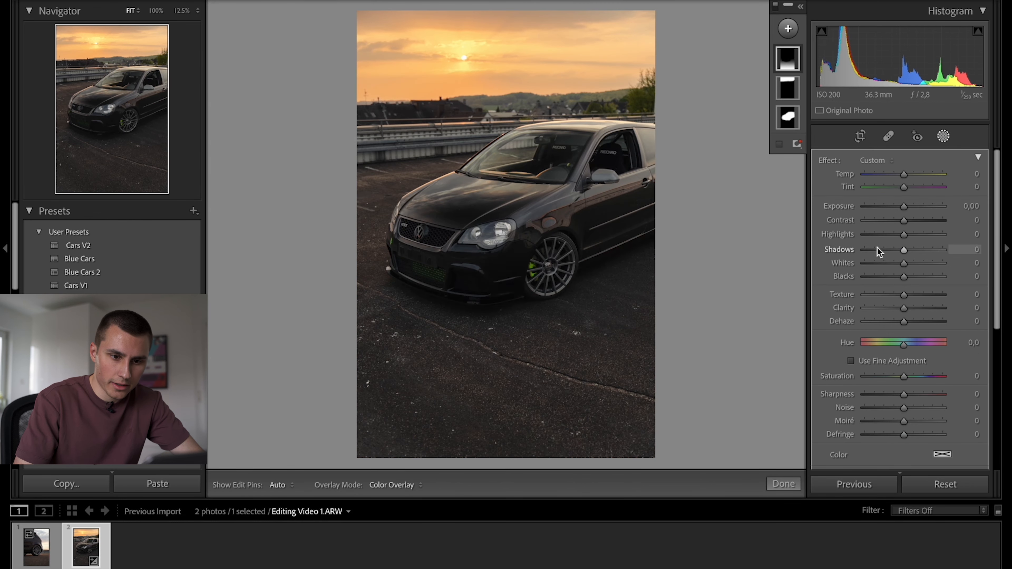
mouse_move(904, 206)
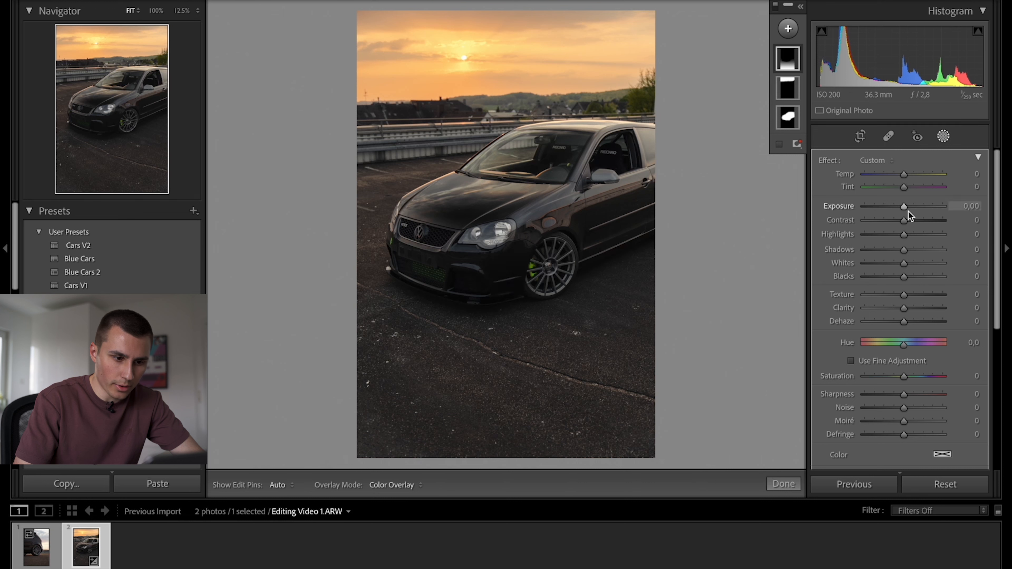
- Darken the ground gradient to about -0.71 exposure and trim the car mask's shadows to 19
drag(903, 206, 896, 206)
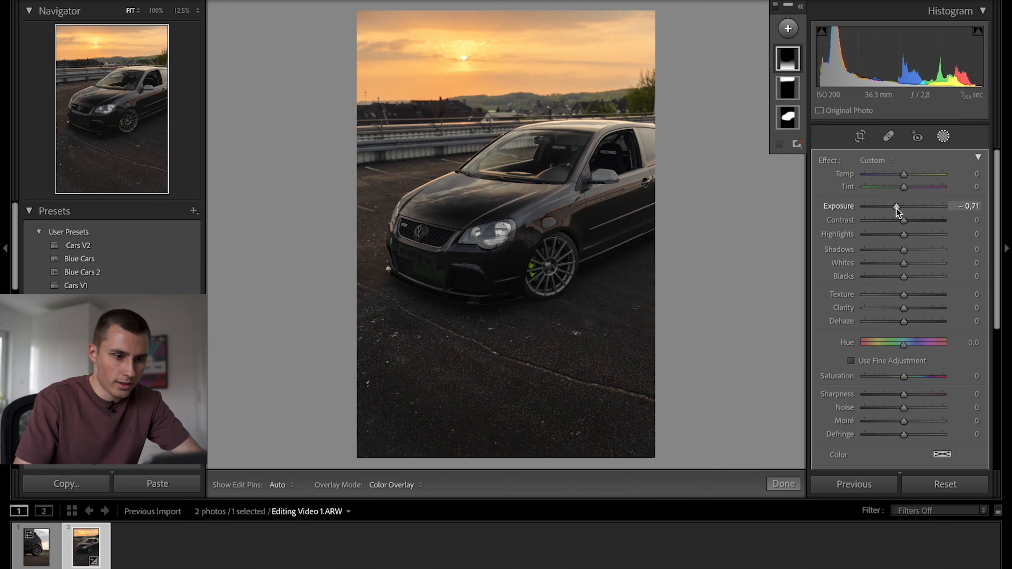
drag(897, 206, 894, 207)
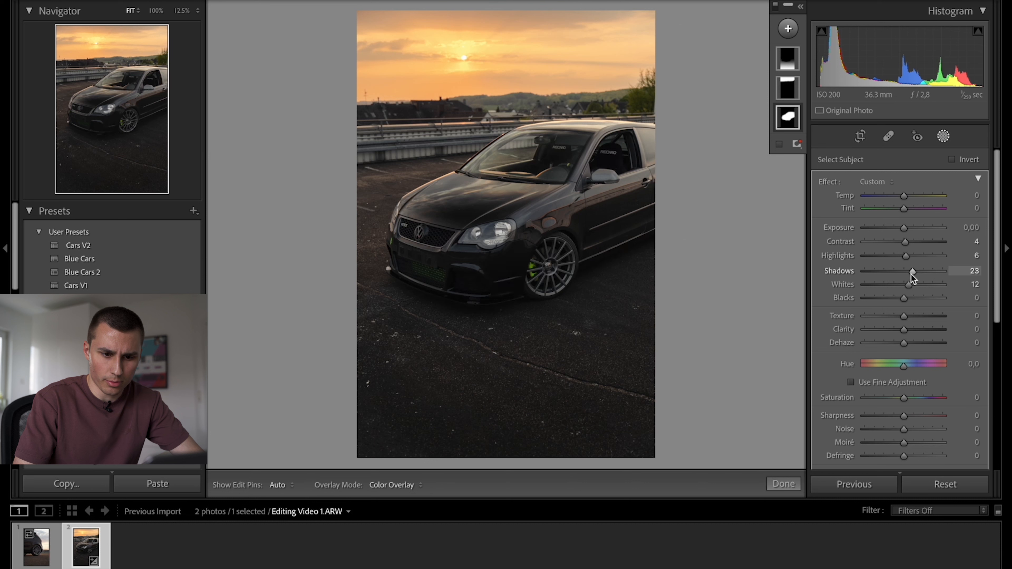
drag(911, 272, 905, 271)
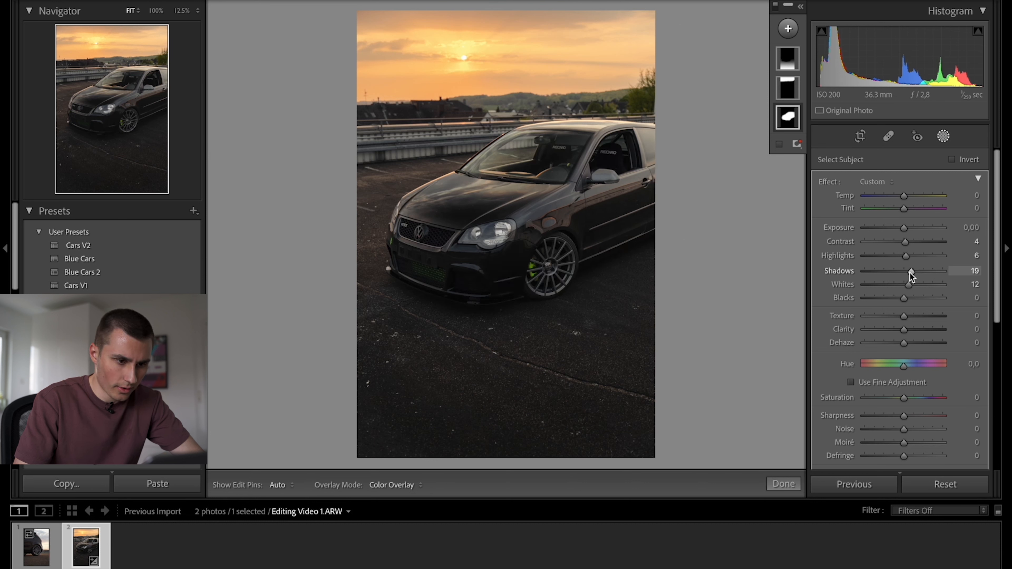
drag(910, 271, 906, 272)
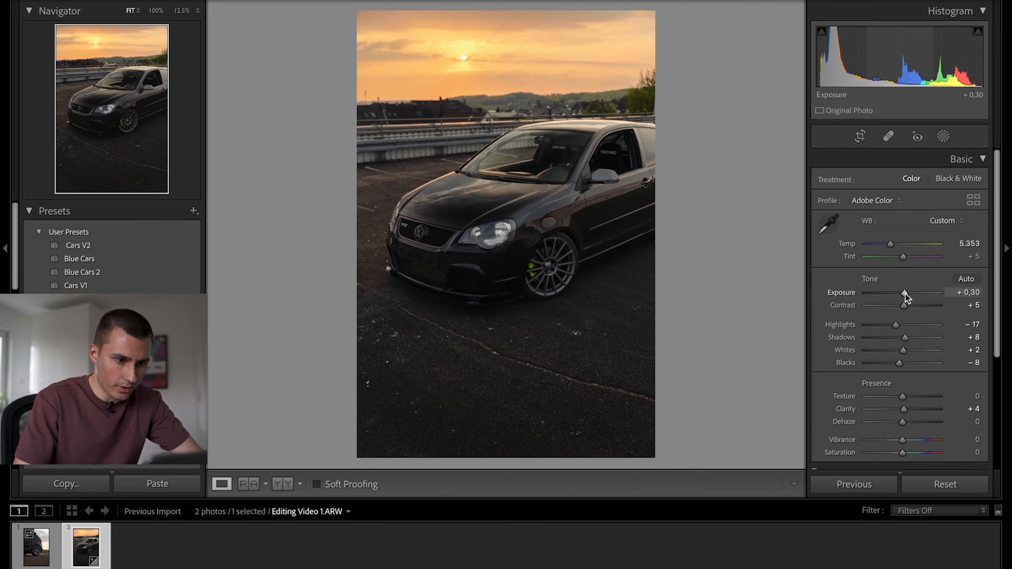
- Brighten the whole photo to +0.65 global exposure
drag(903, 293, 908, 293)
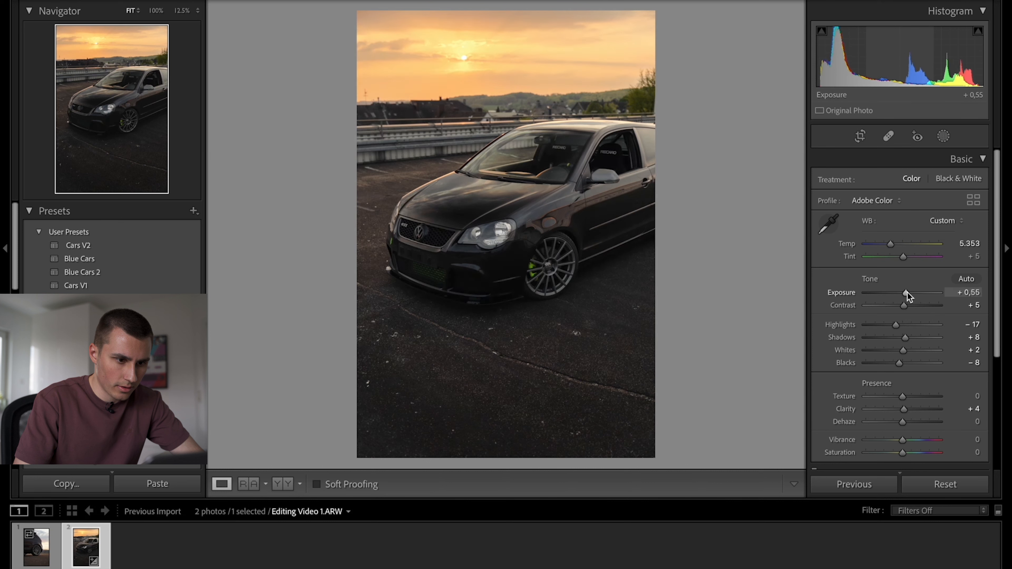
drag(903, 293, 907, 292)
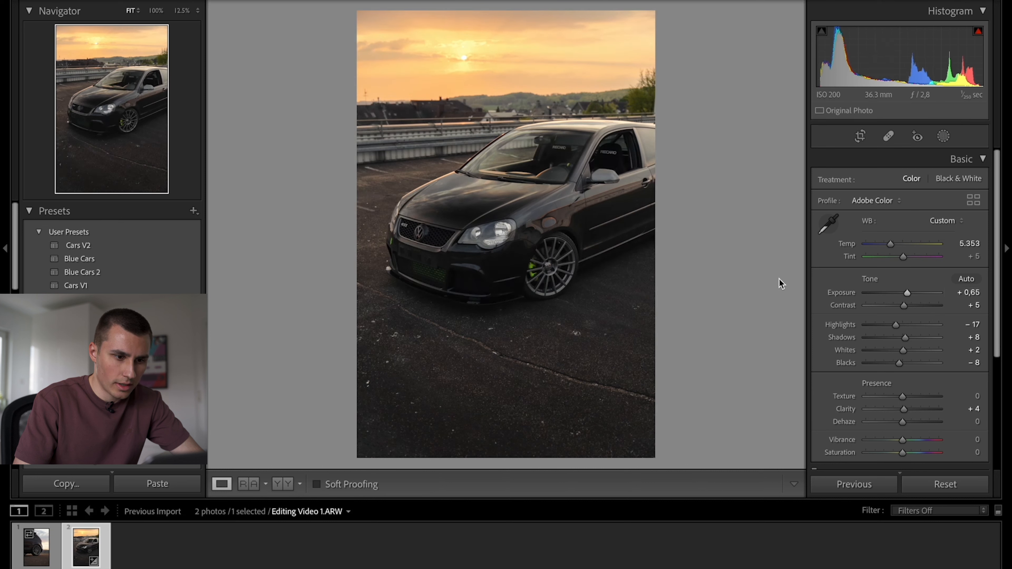
mouse_move(766, 170)
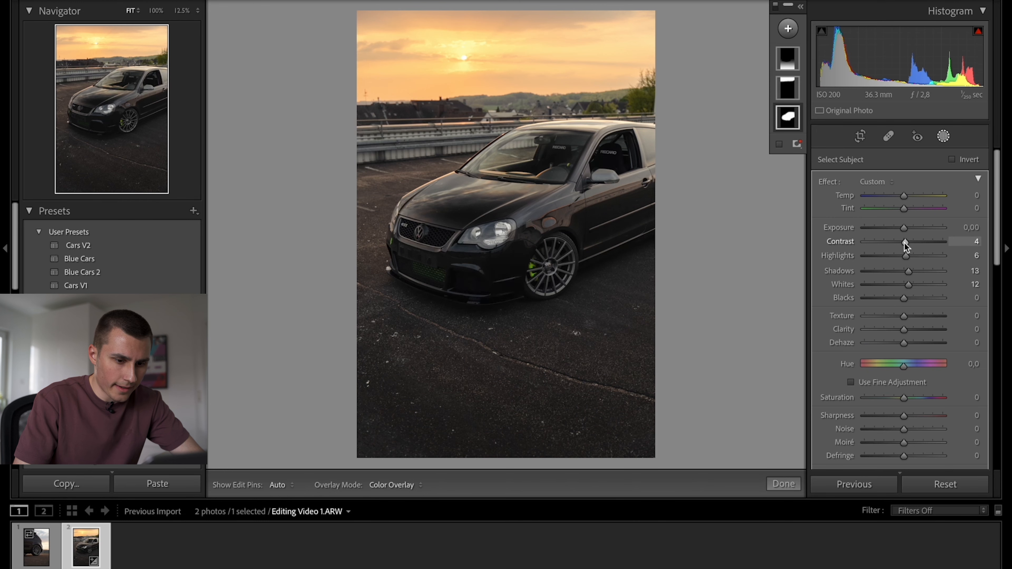
- Copy the photo's settings with Masking included
click(65, 483)
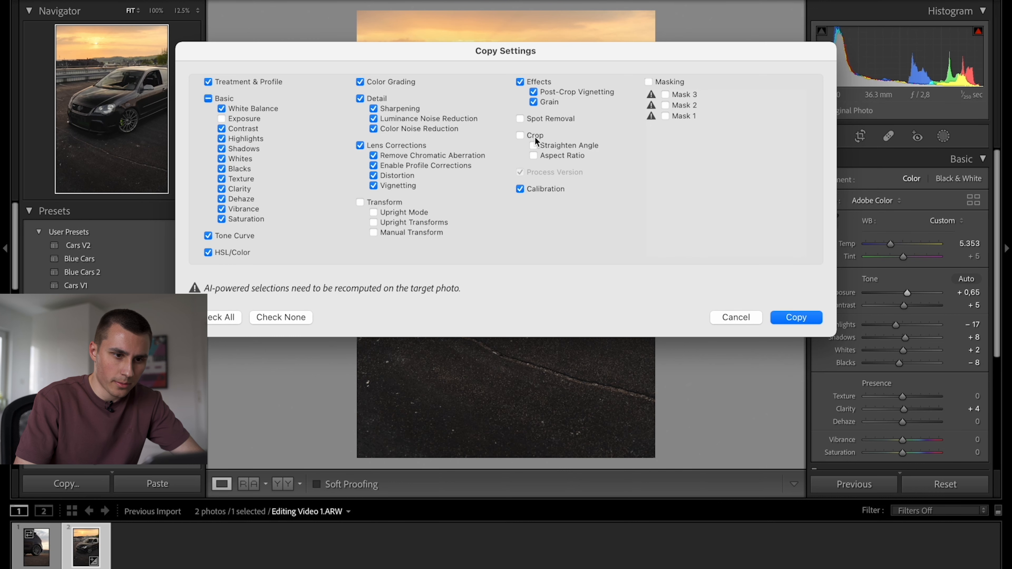
click(649, 81)
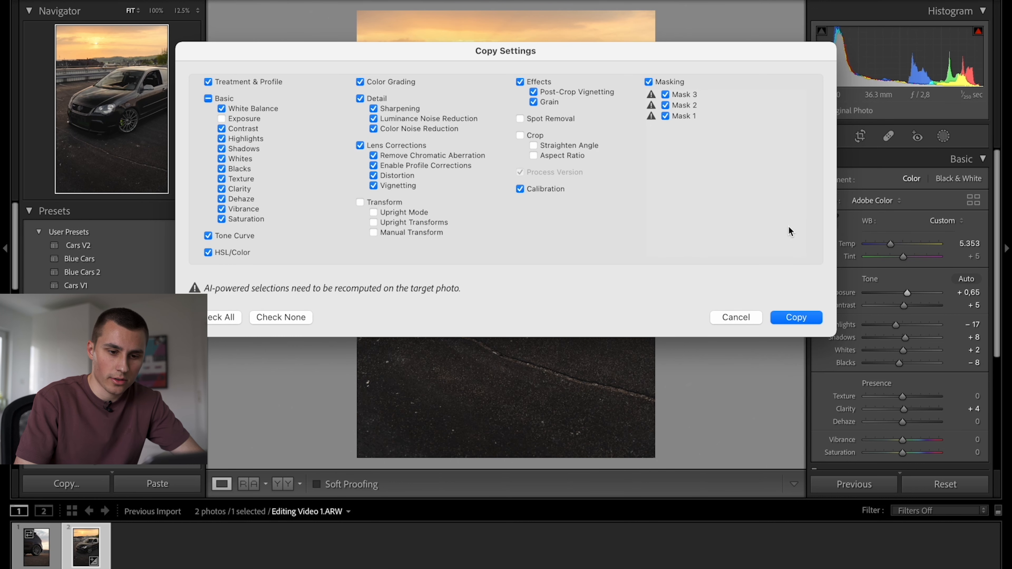
click(796, 317)
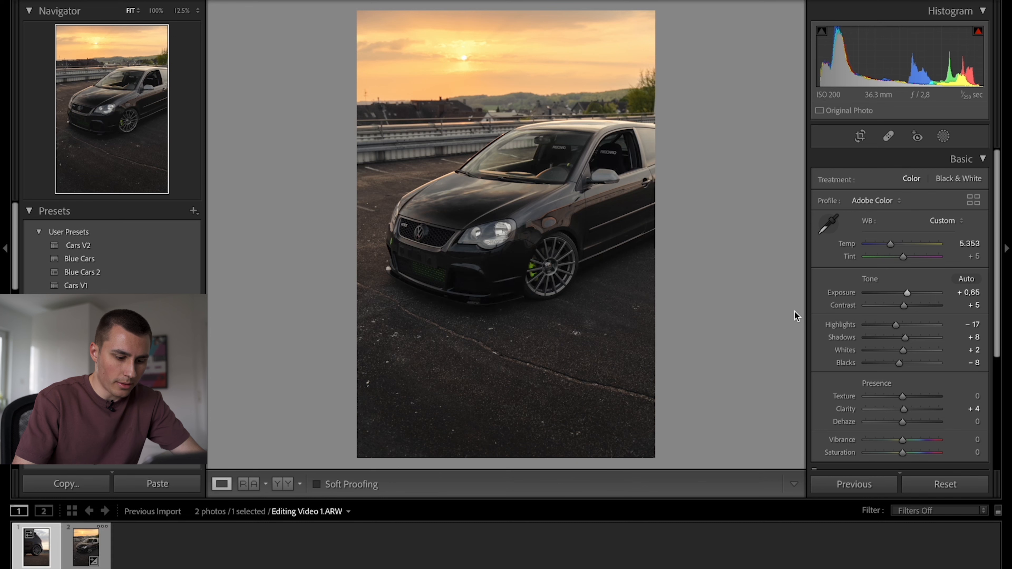
- Paste the settings onto the rear-wheel photo and recompute its Subject and Sky masks
click(84, 545)
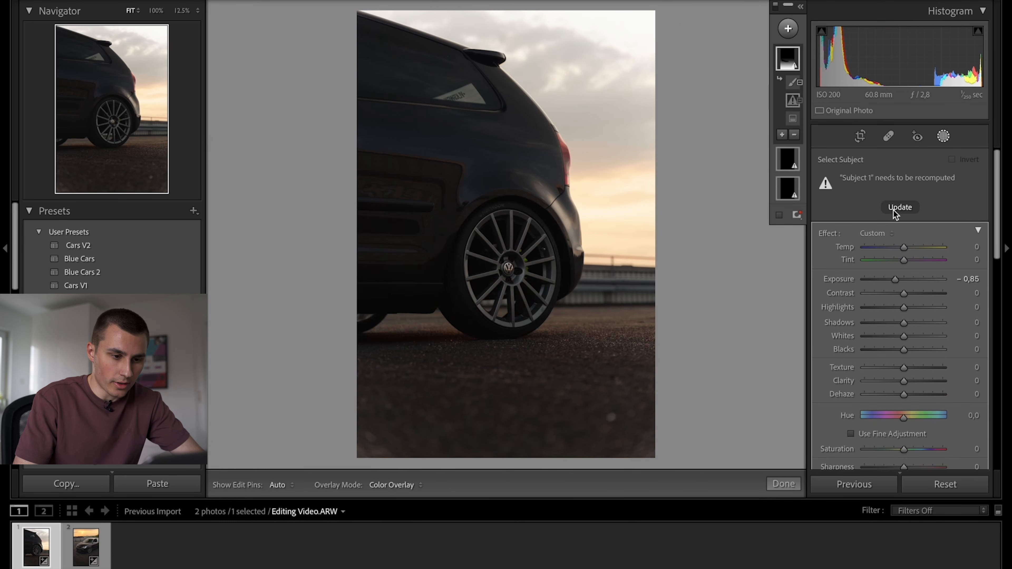
click(900, 208)
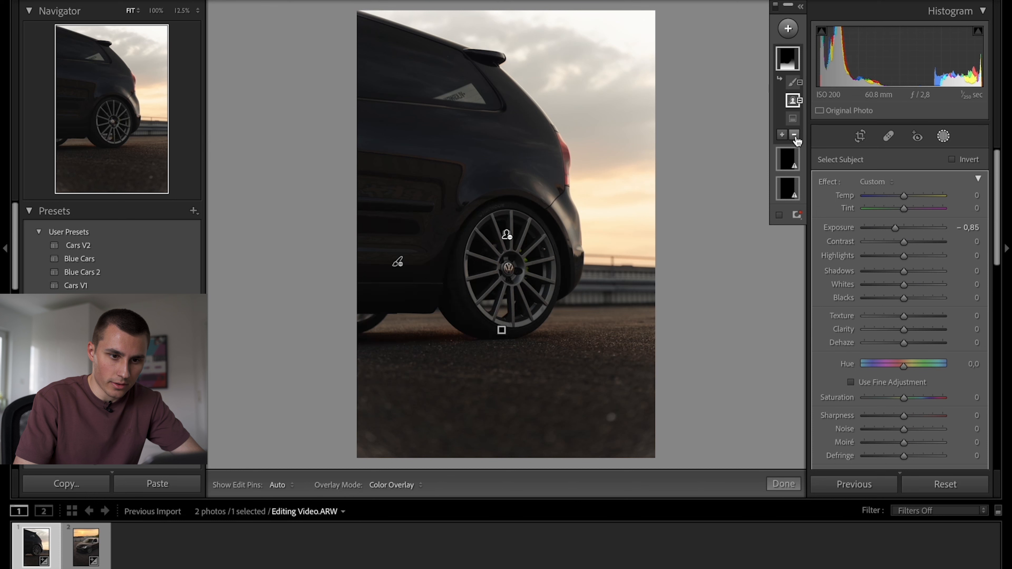
drag(388, 278, 529, 296)
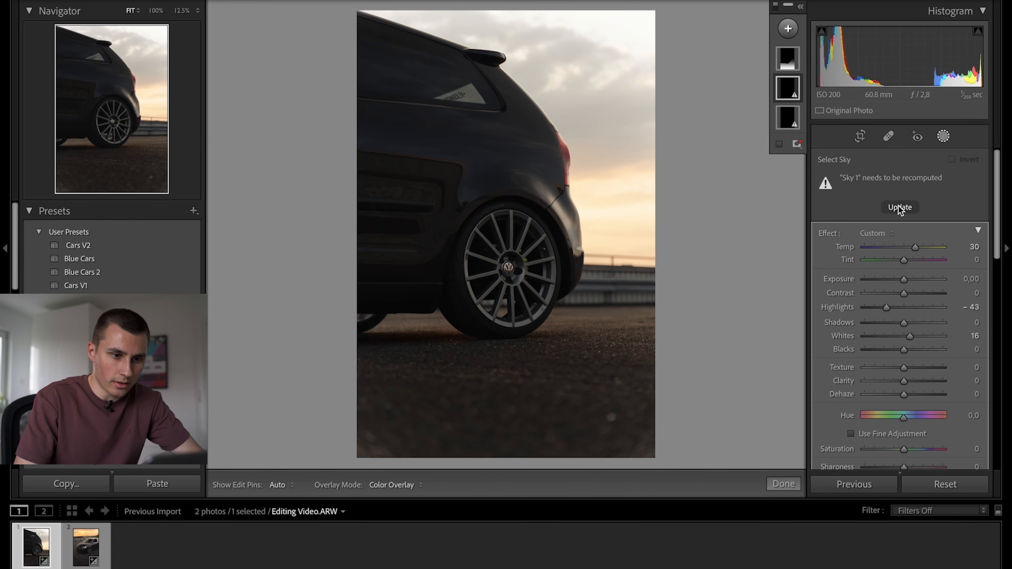
click(899, 207)
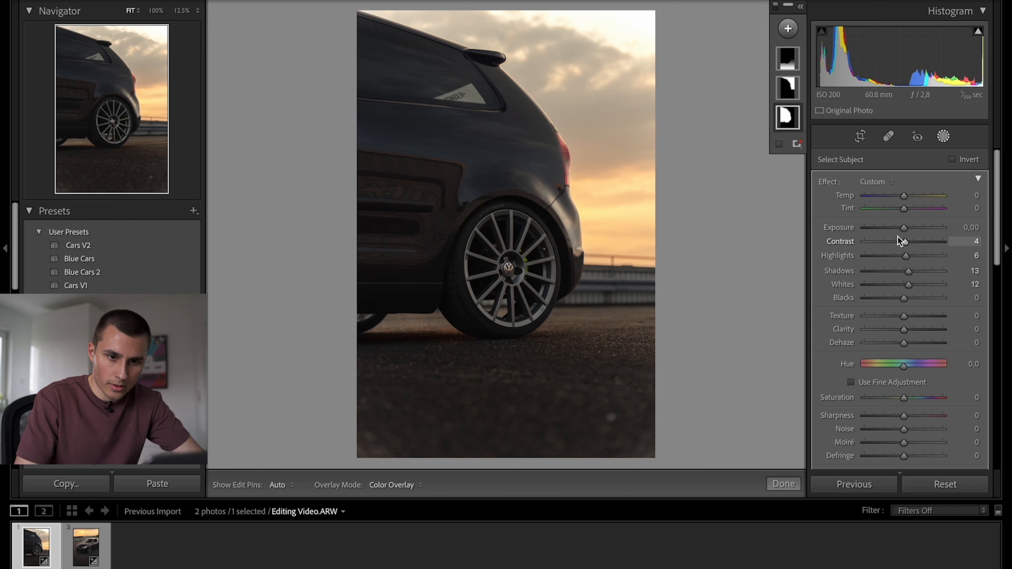
- Brighten the rear-wheel photo to +0.25 exposure and lift the car mask's shadows to 30
click(782, 484)
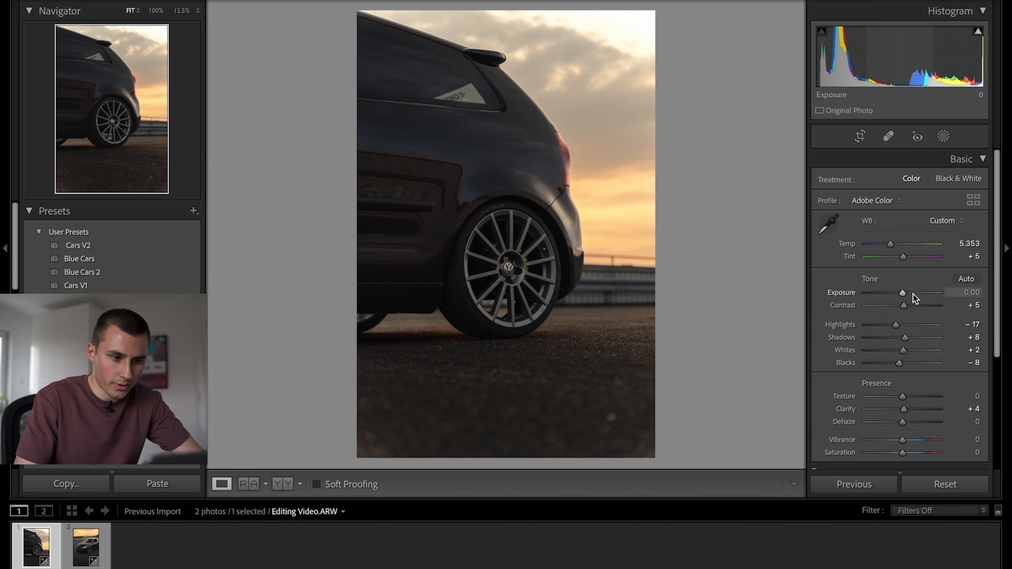
drag(902, 292, 904, 292)
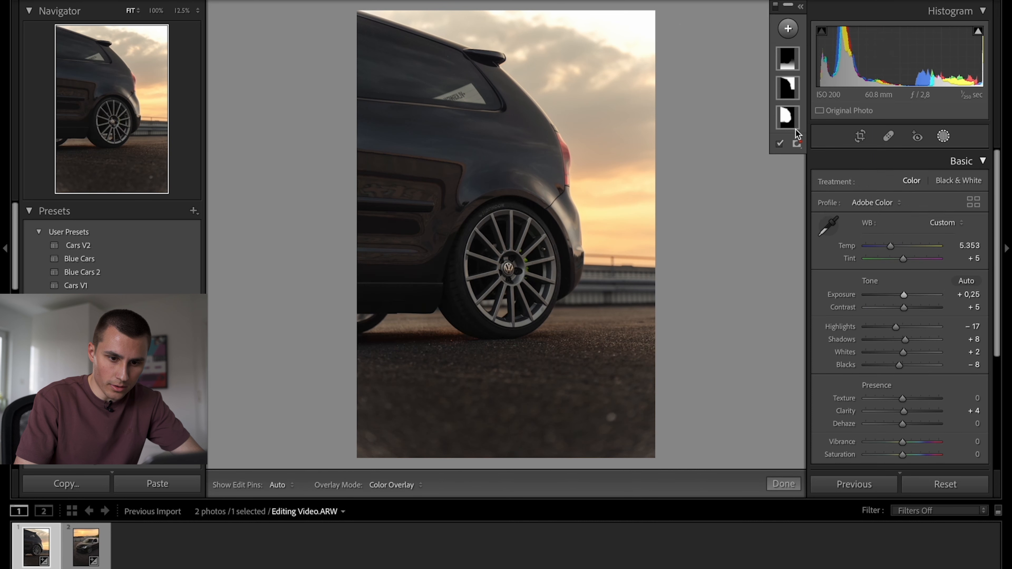
click(786, 117)
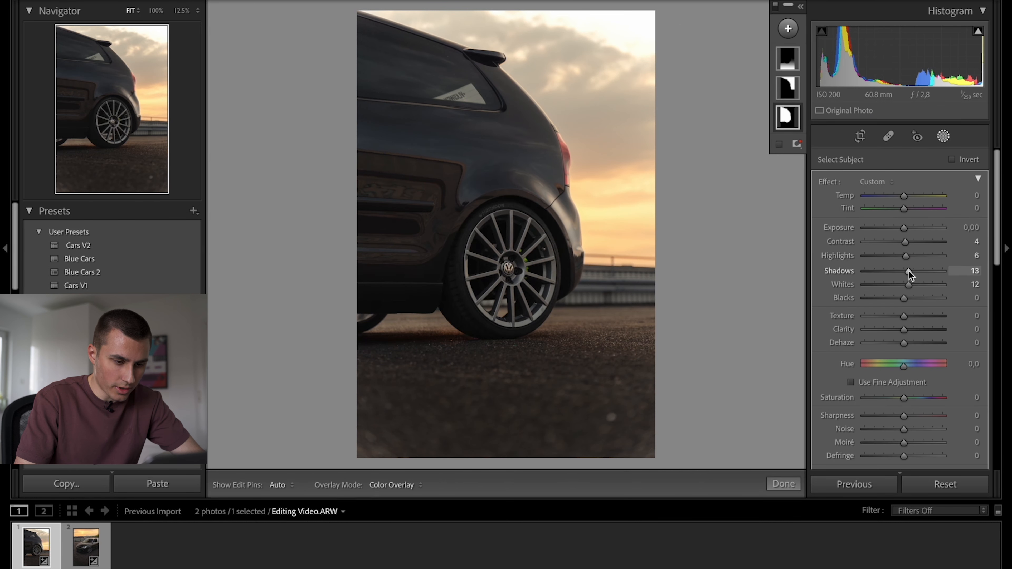
drag(905, 270, 915, 271)
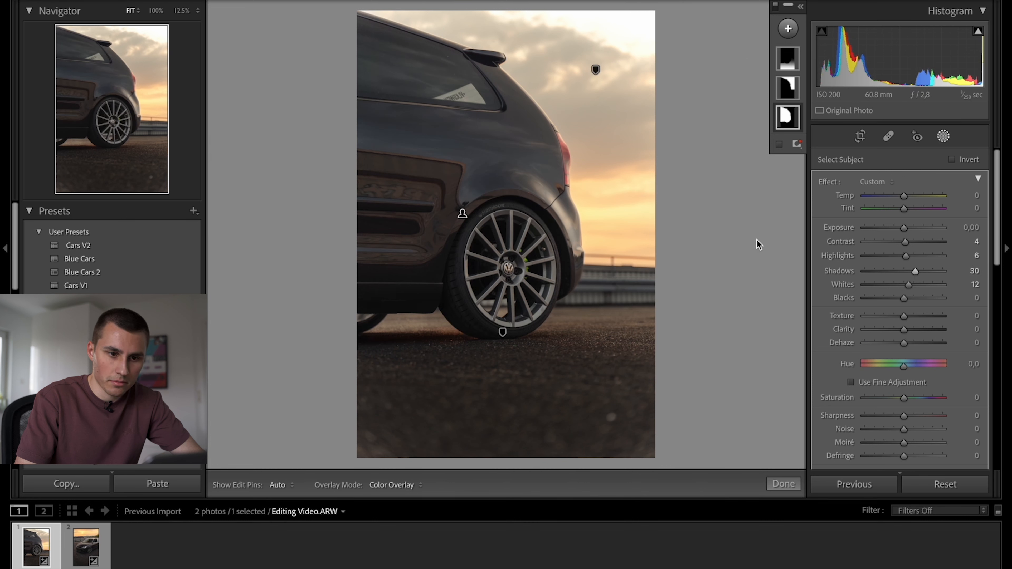
click(782, 484)
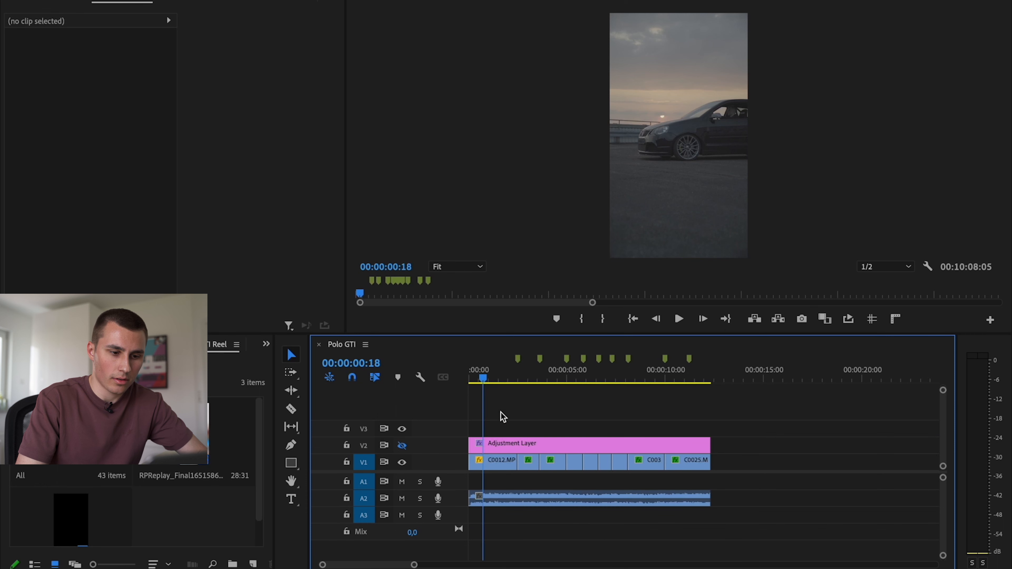
mouse_move(544, 363)
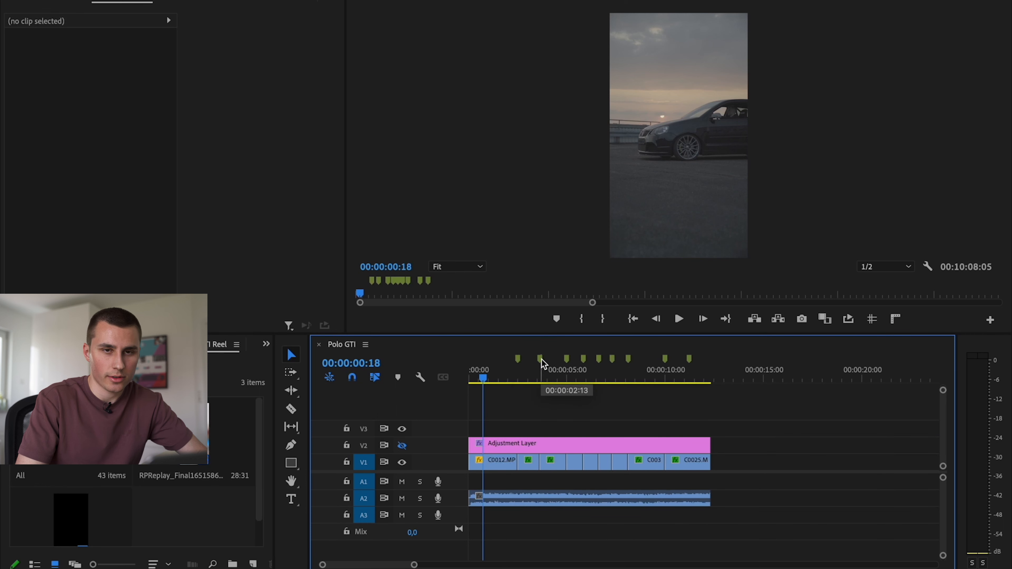
mouse_move(639, 377)
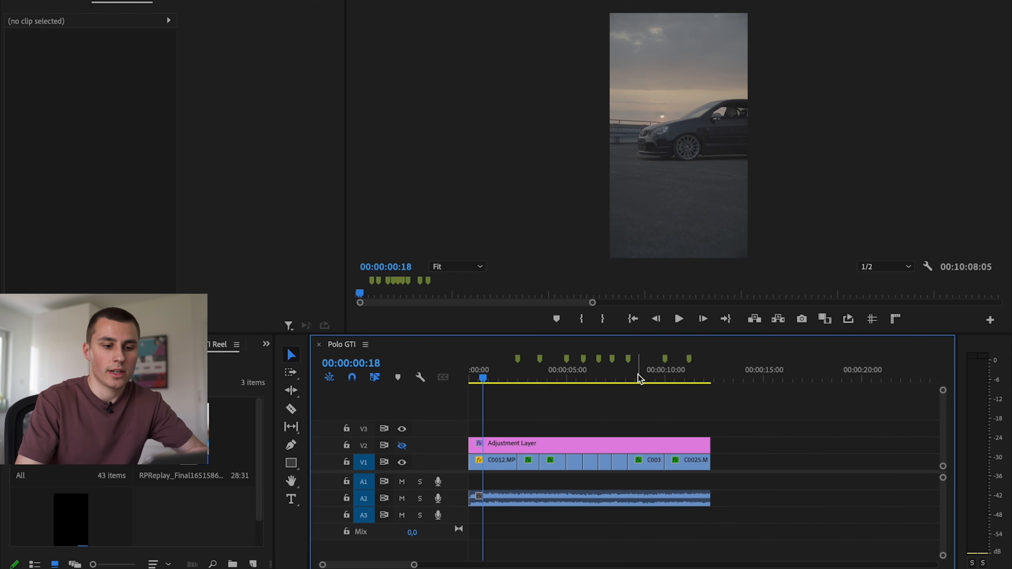